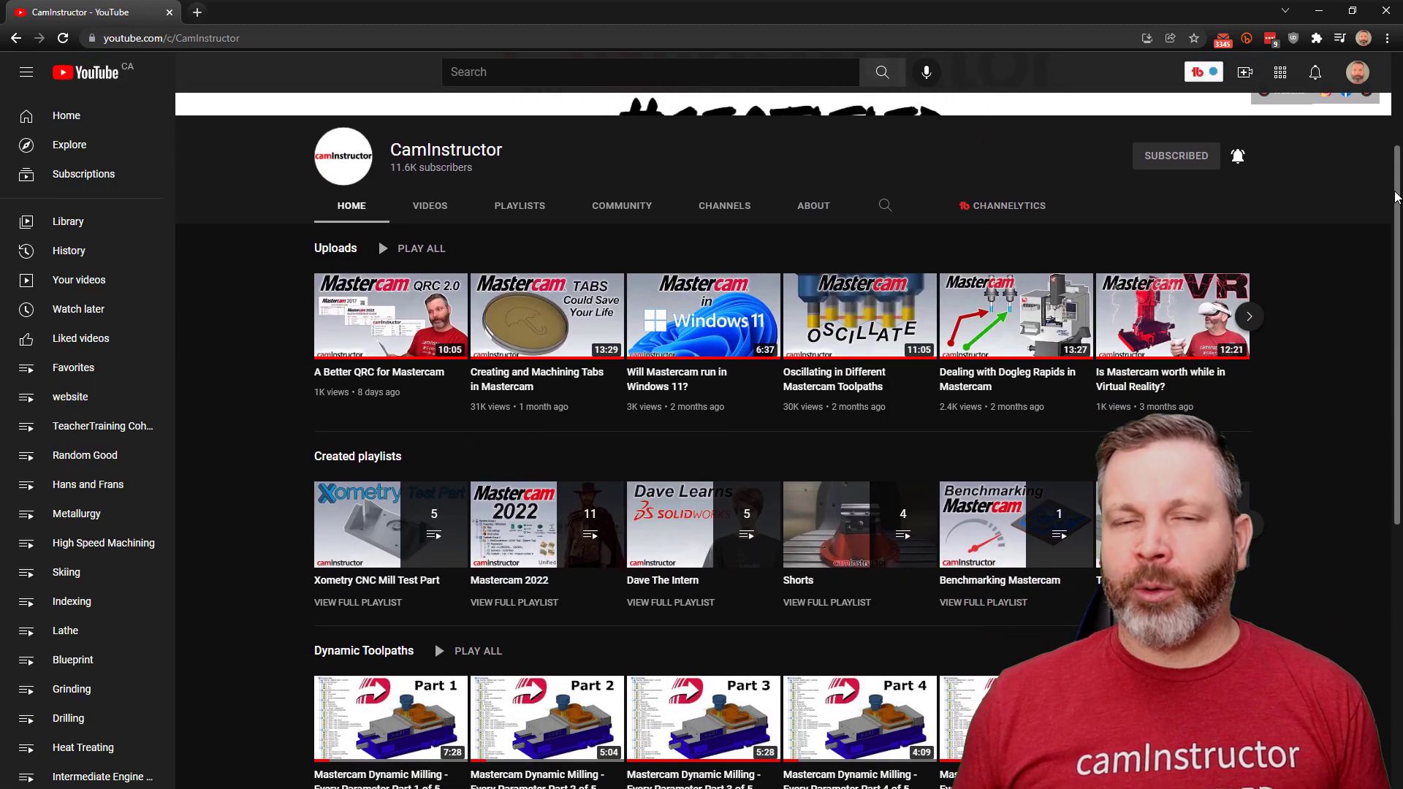
Switch from the Word lesson document over to the Mastercam Design 2022 window
key(alt+tab)
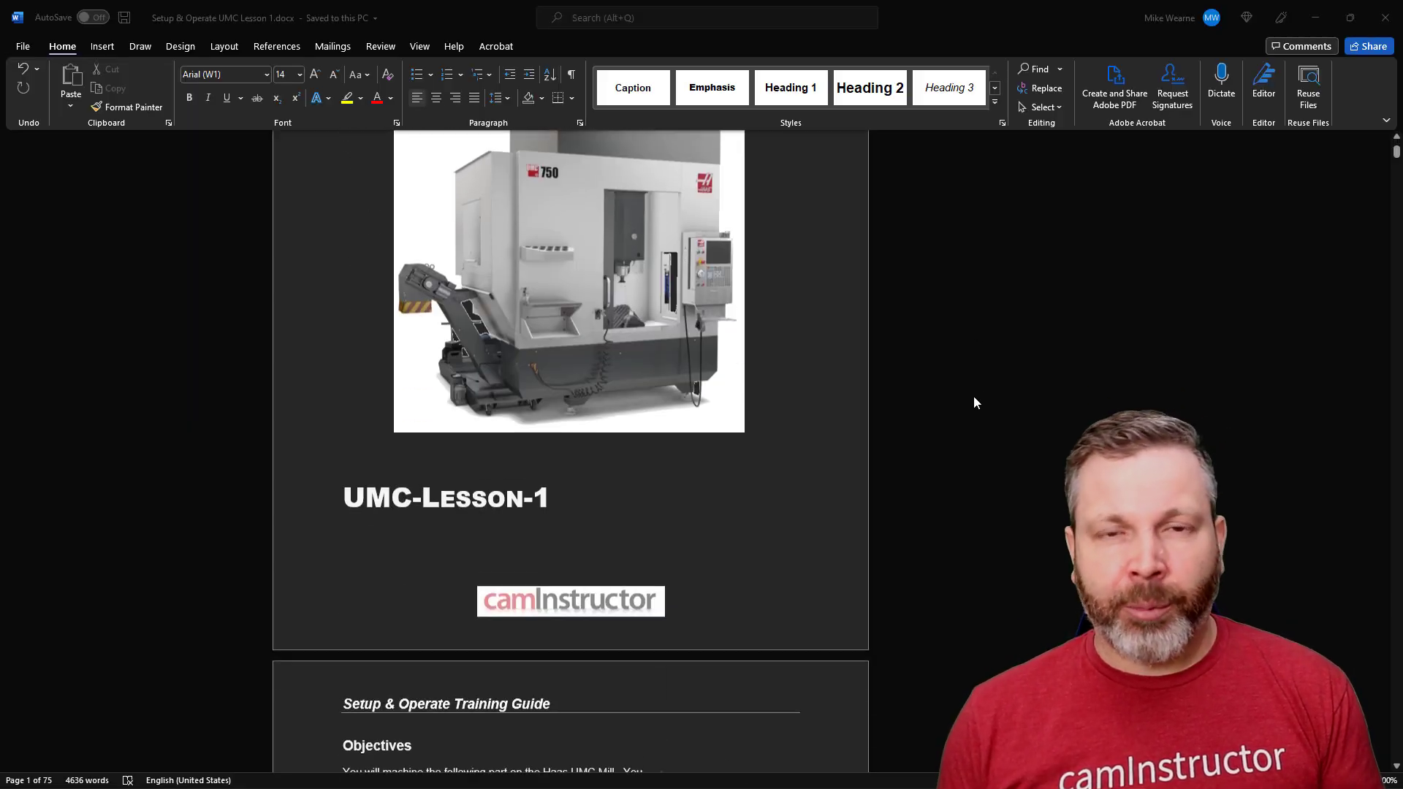
scroll(down, 3)
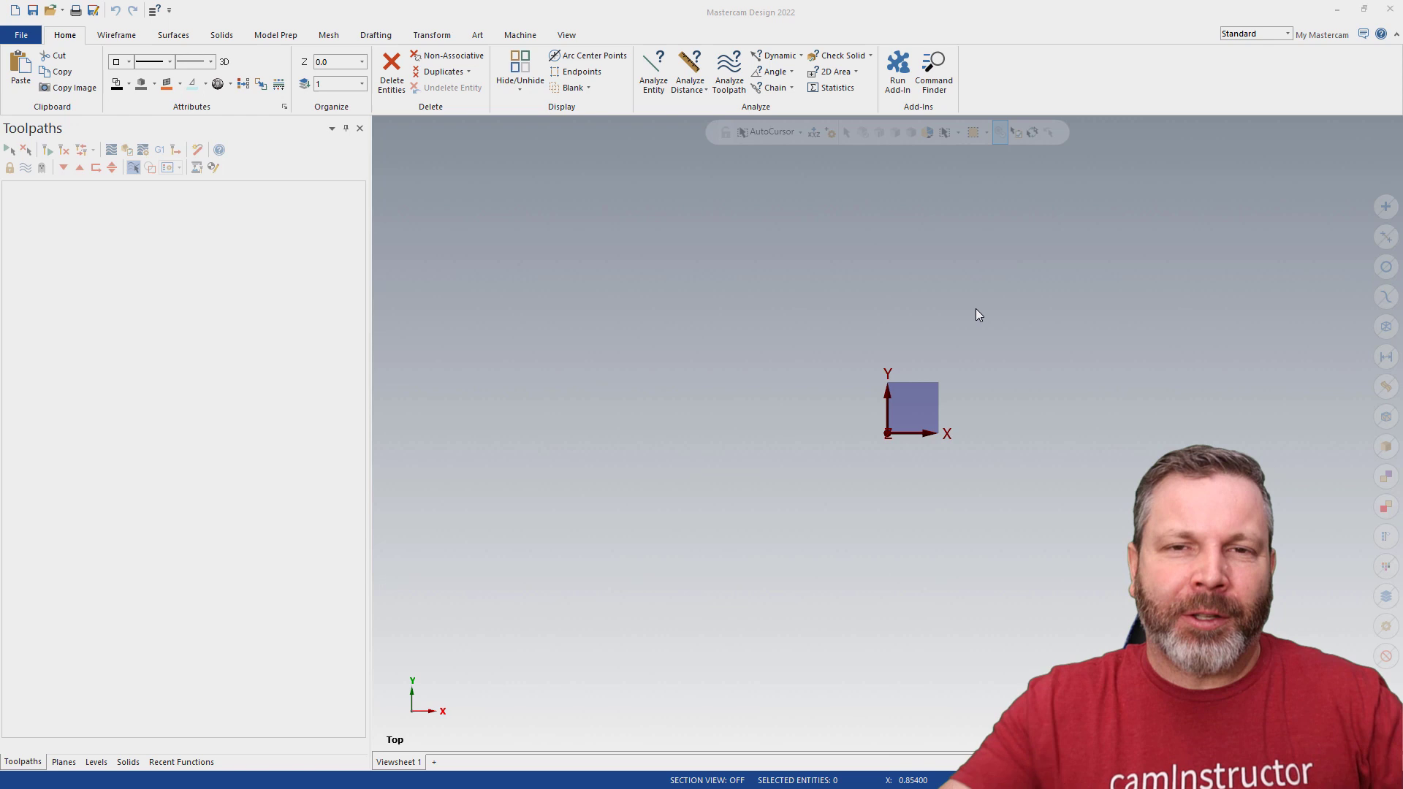
mouse_move(651, 291)
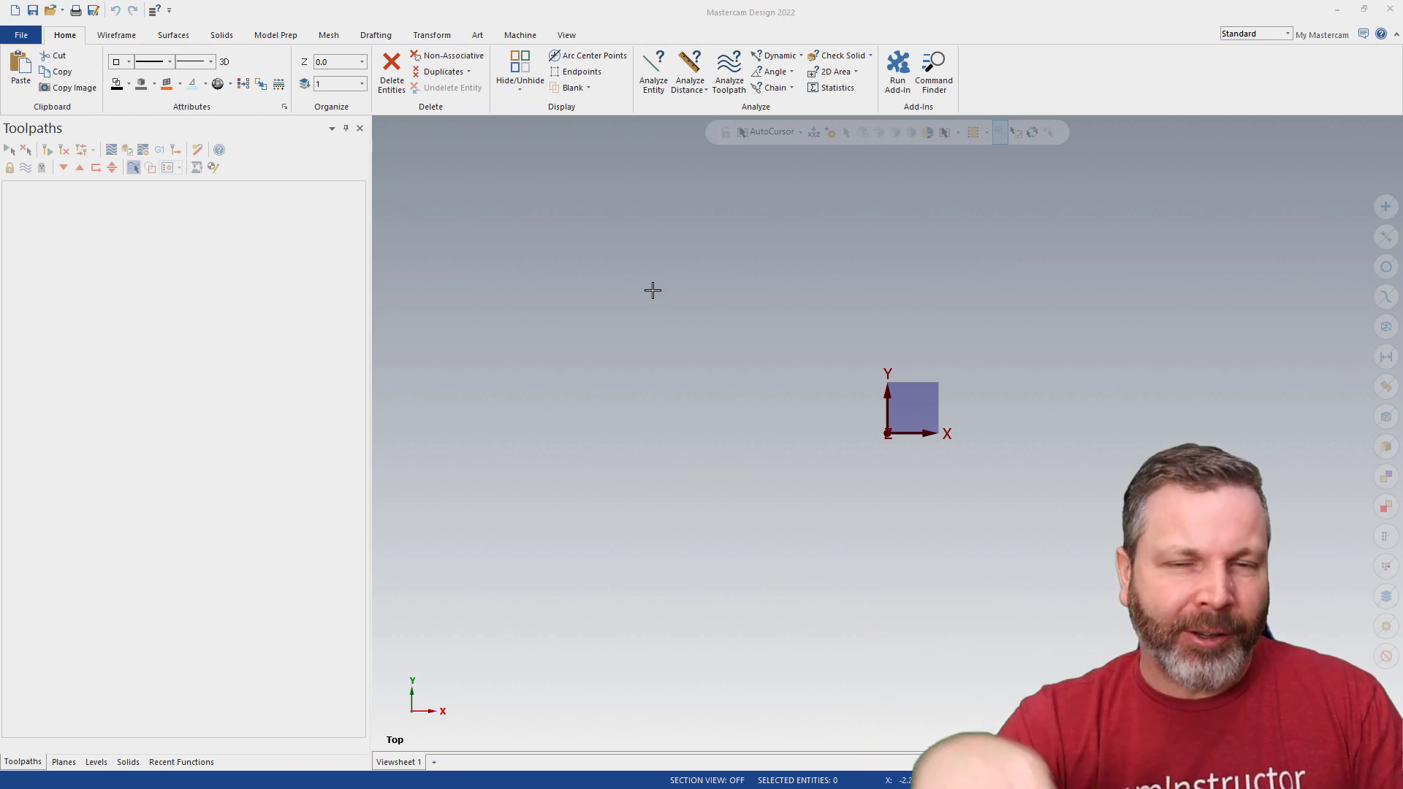
mouse_move(995, 316)
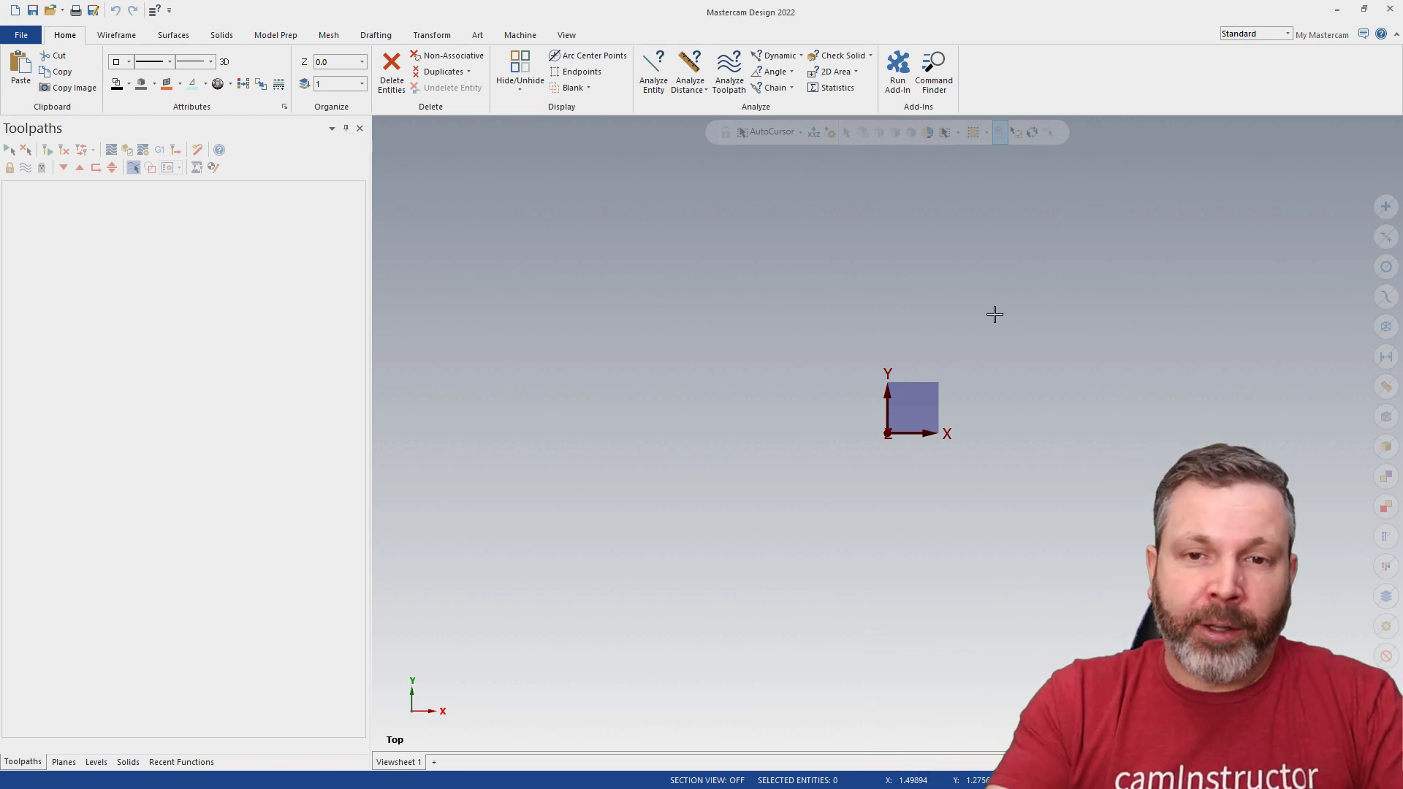
mouse_move(413, 260)
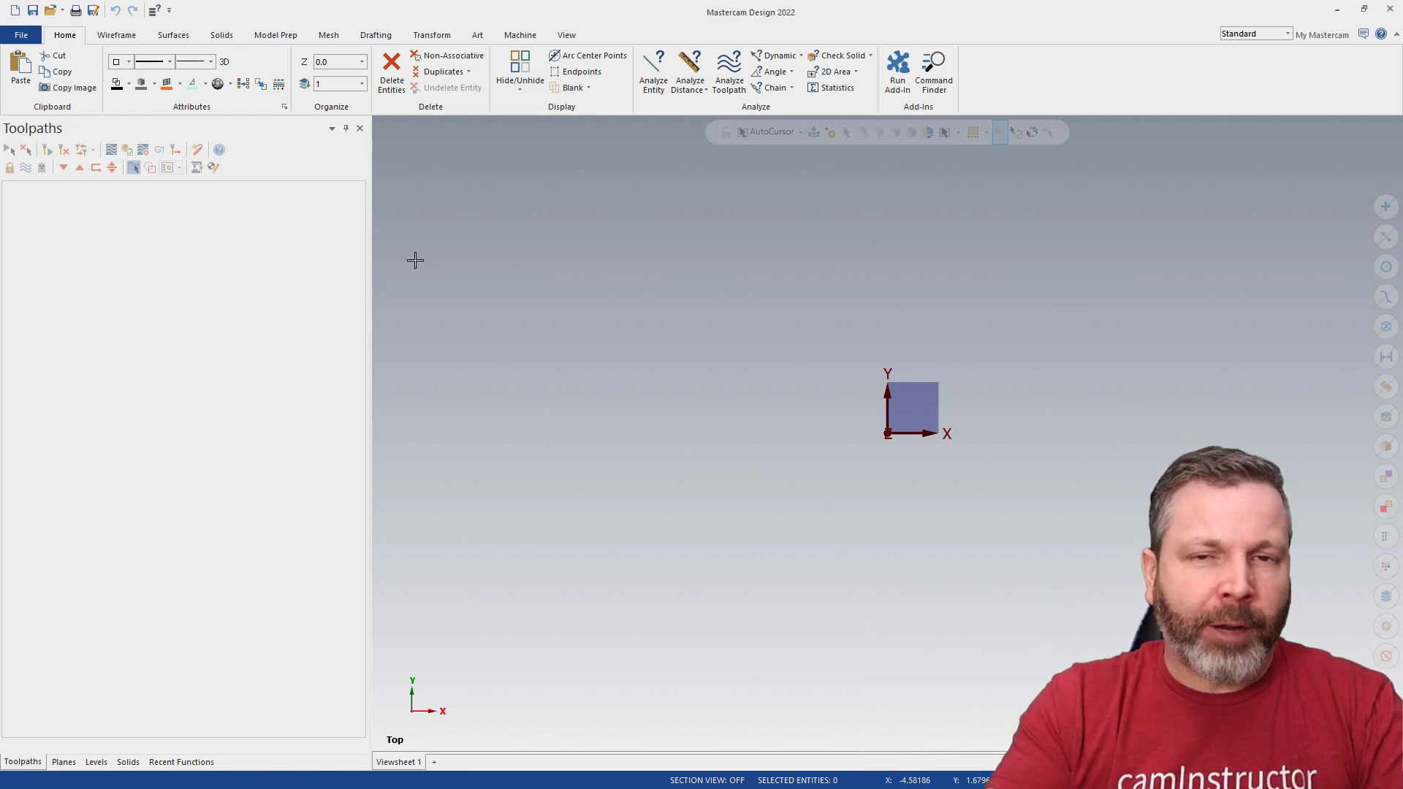
Reach the System Configuration Colors page and start a separate dark mode configuration file
click(19, 33)
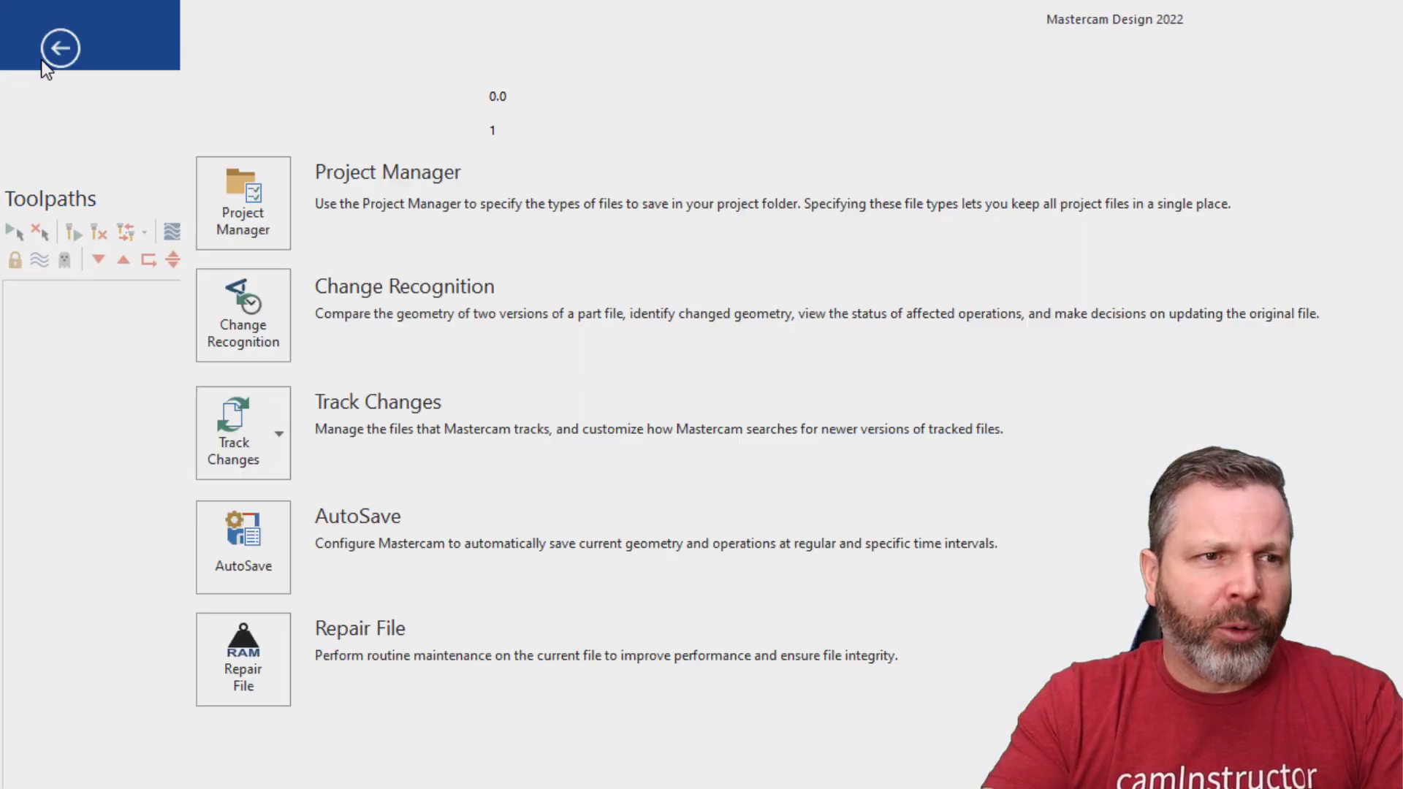
click(60, 47)
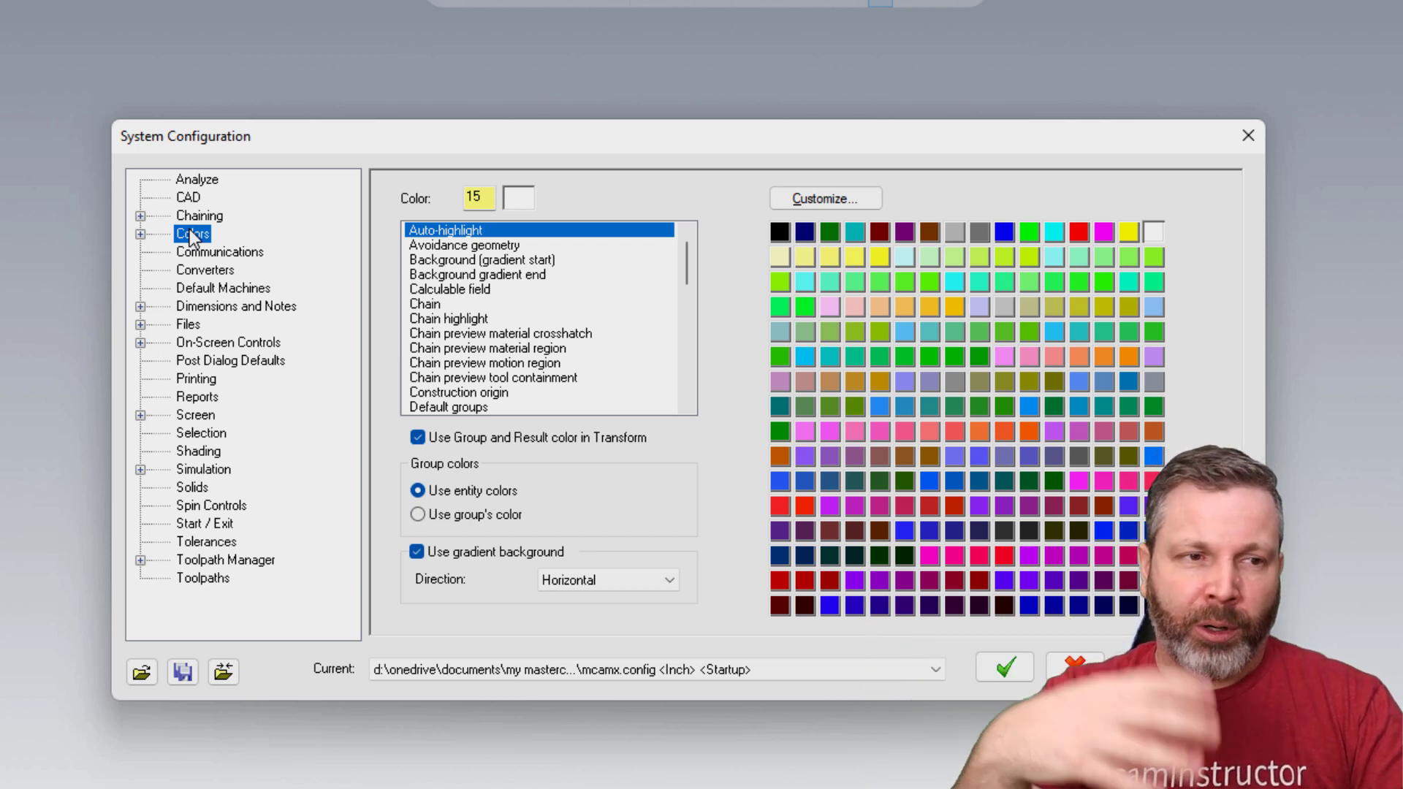
mouse_move(211, 670)
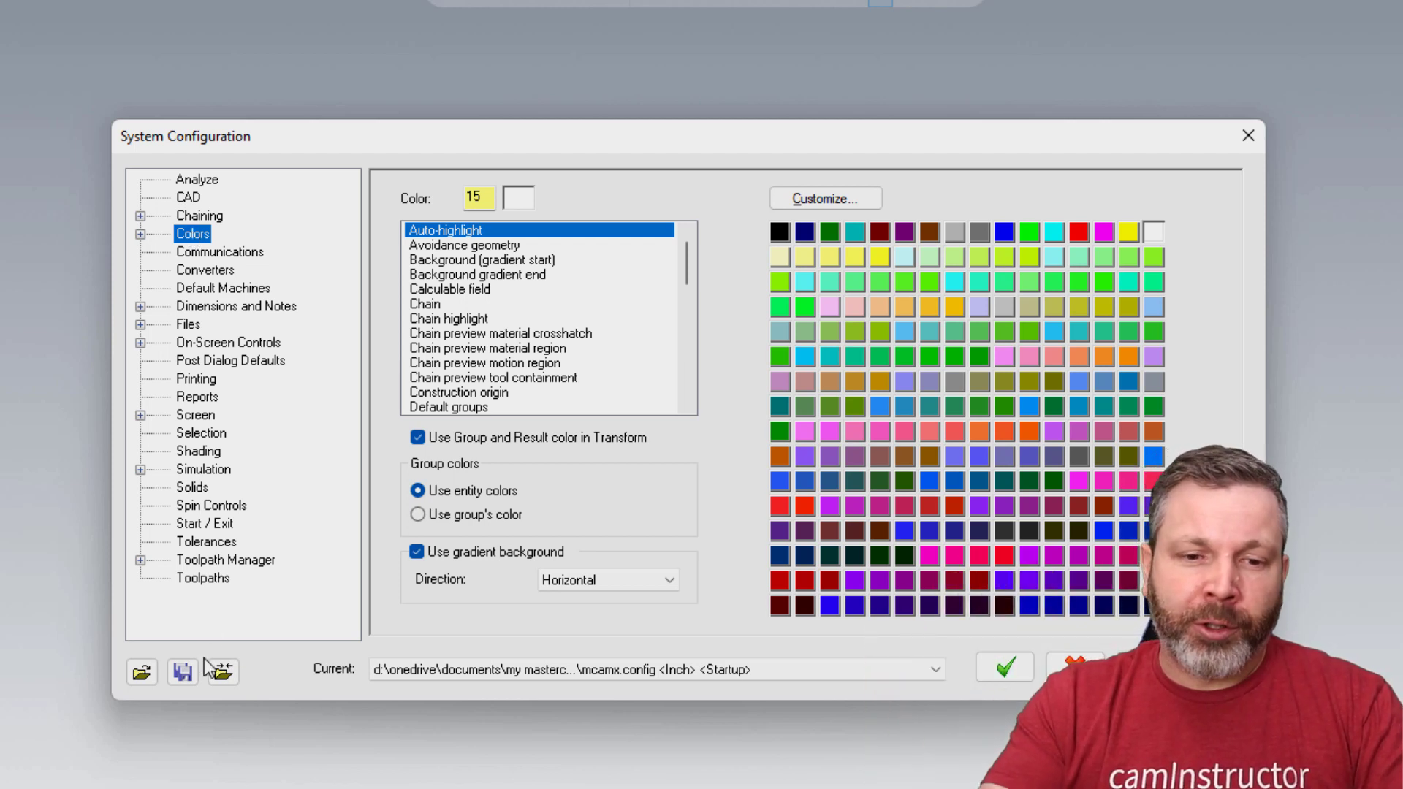
click(181, 672)
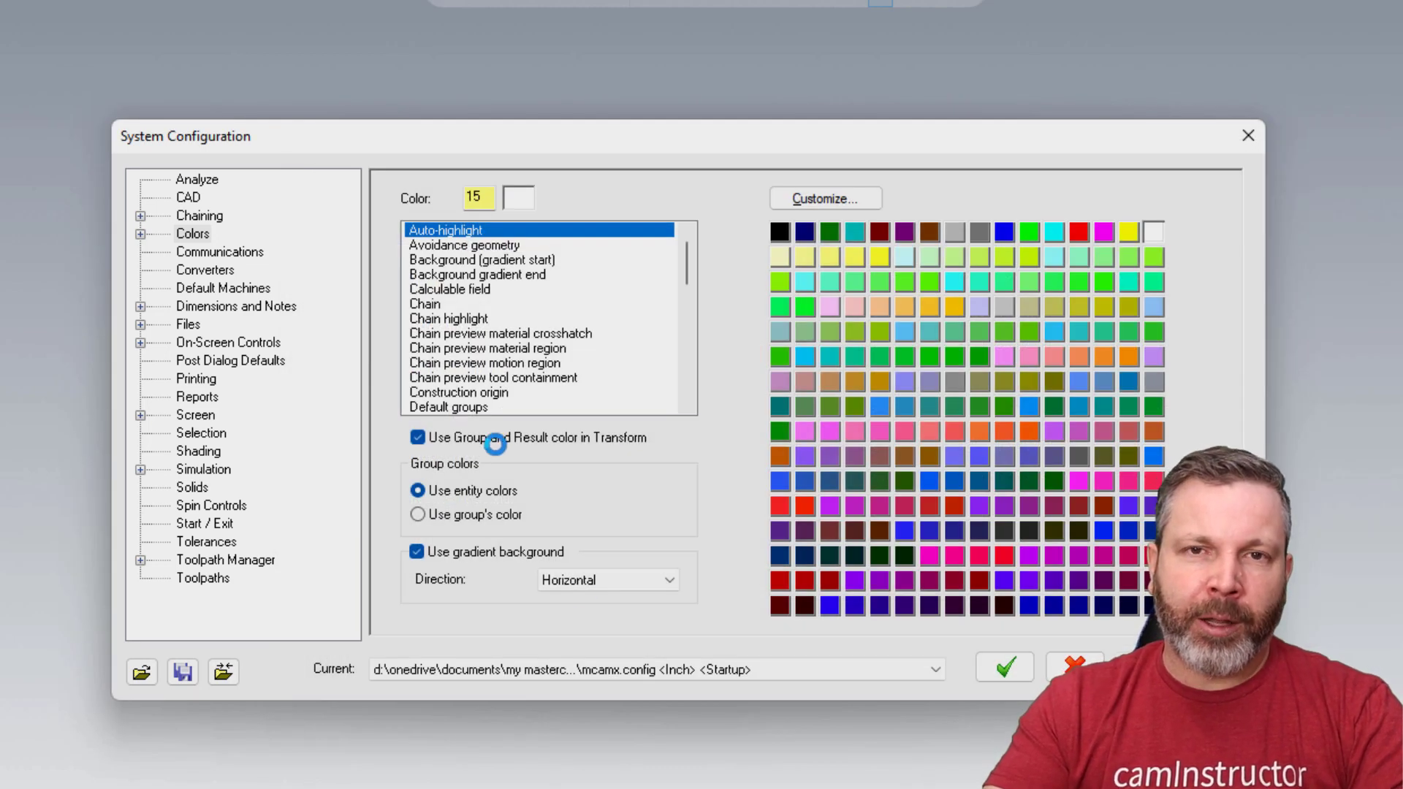
mouse_move(514, 264)
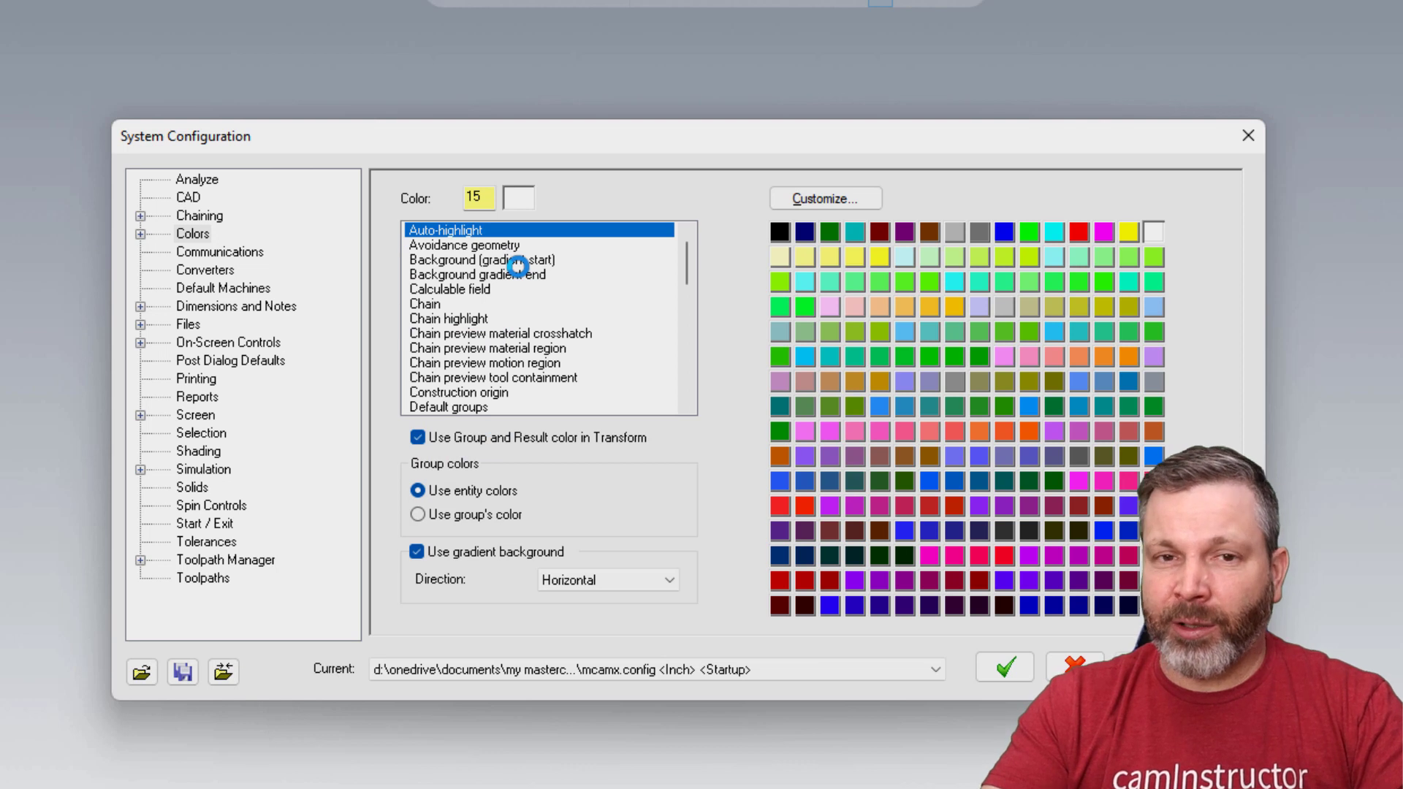
Set background gradient start to black and gradient end to dark grey, saving to the configuration
click(480, 260)
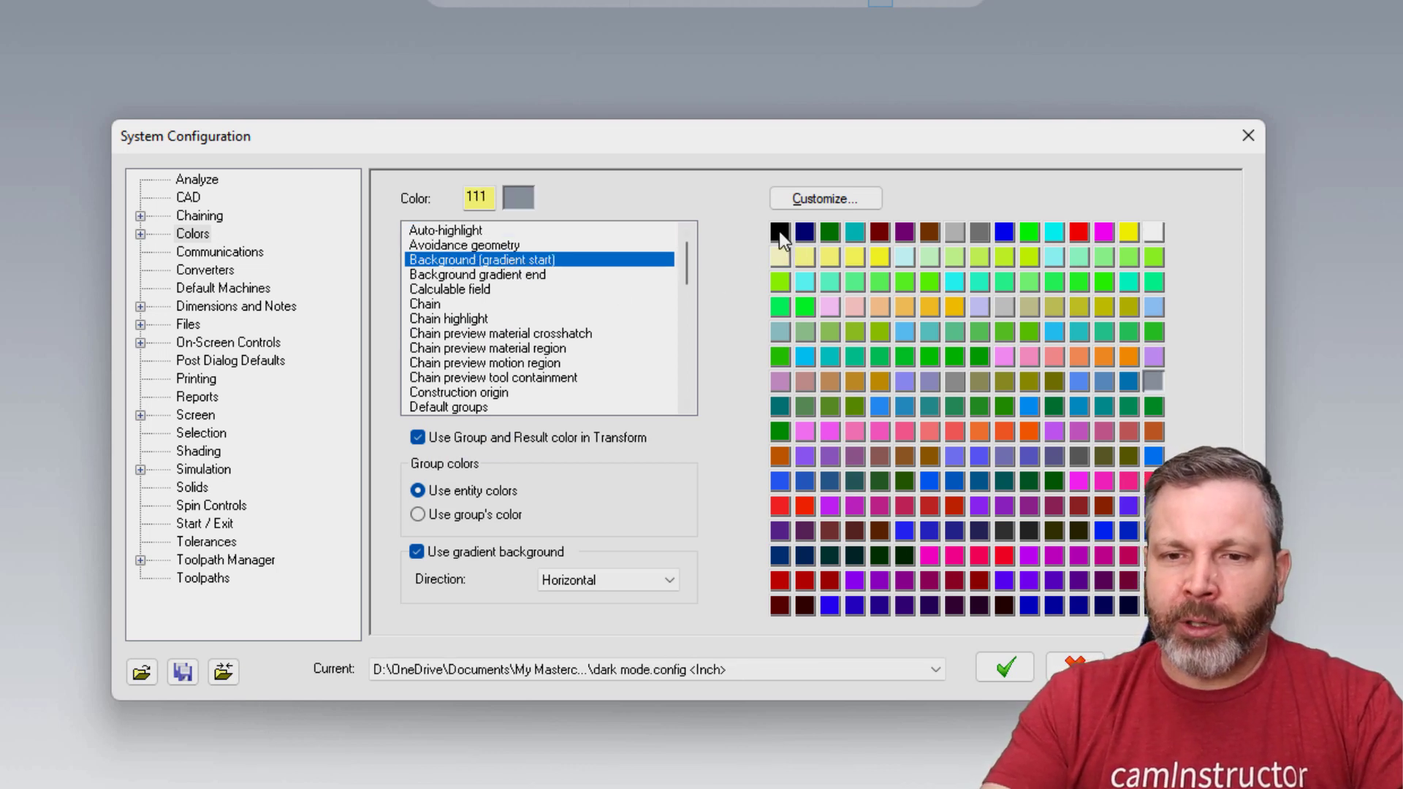
click(779, 232)
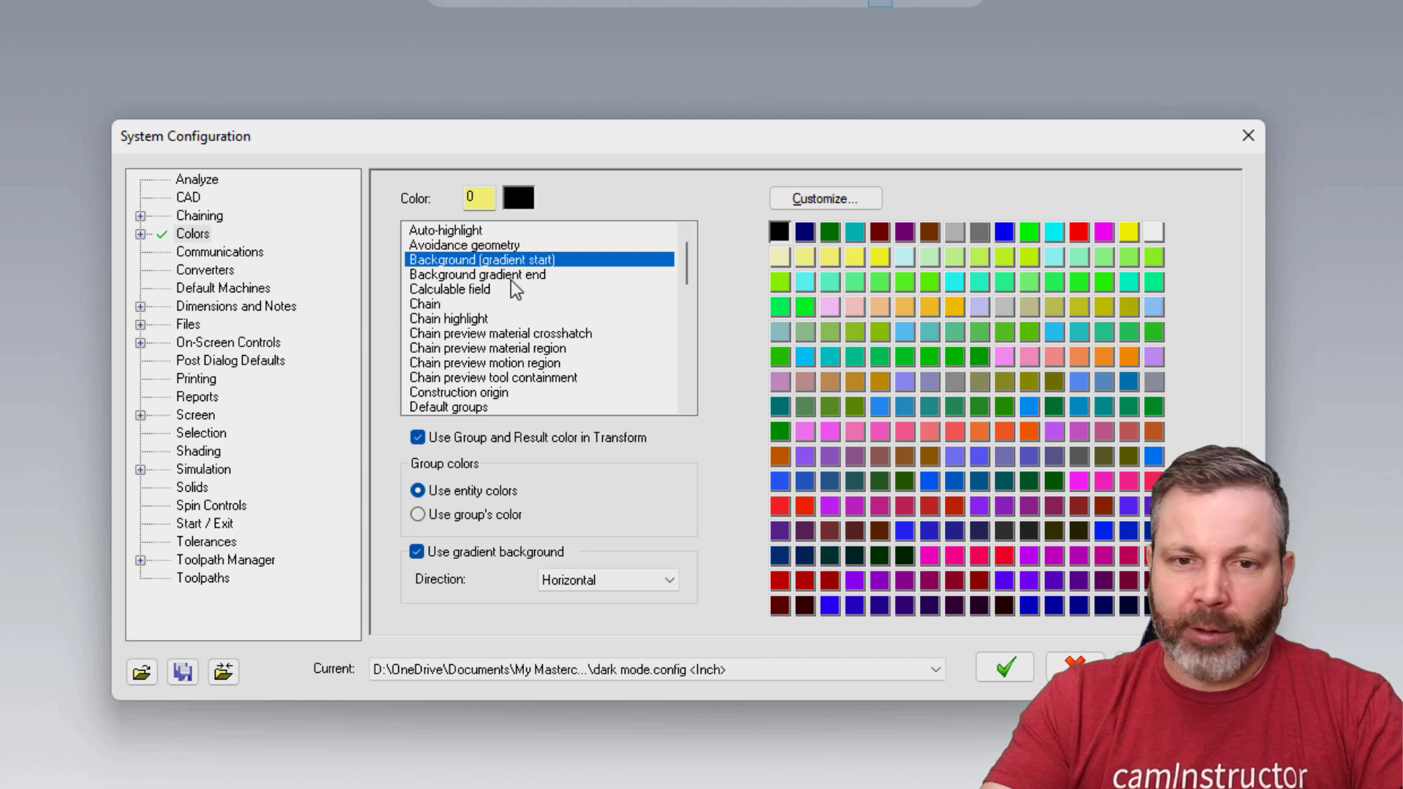
click(476, 275)
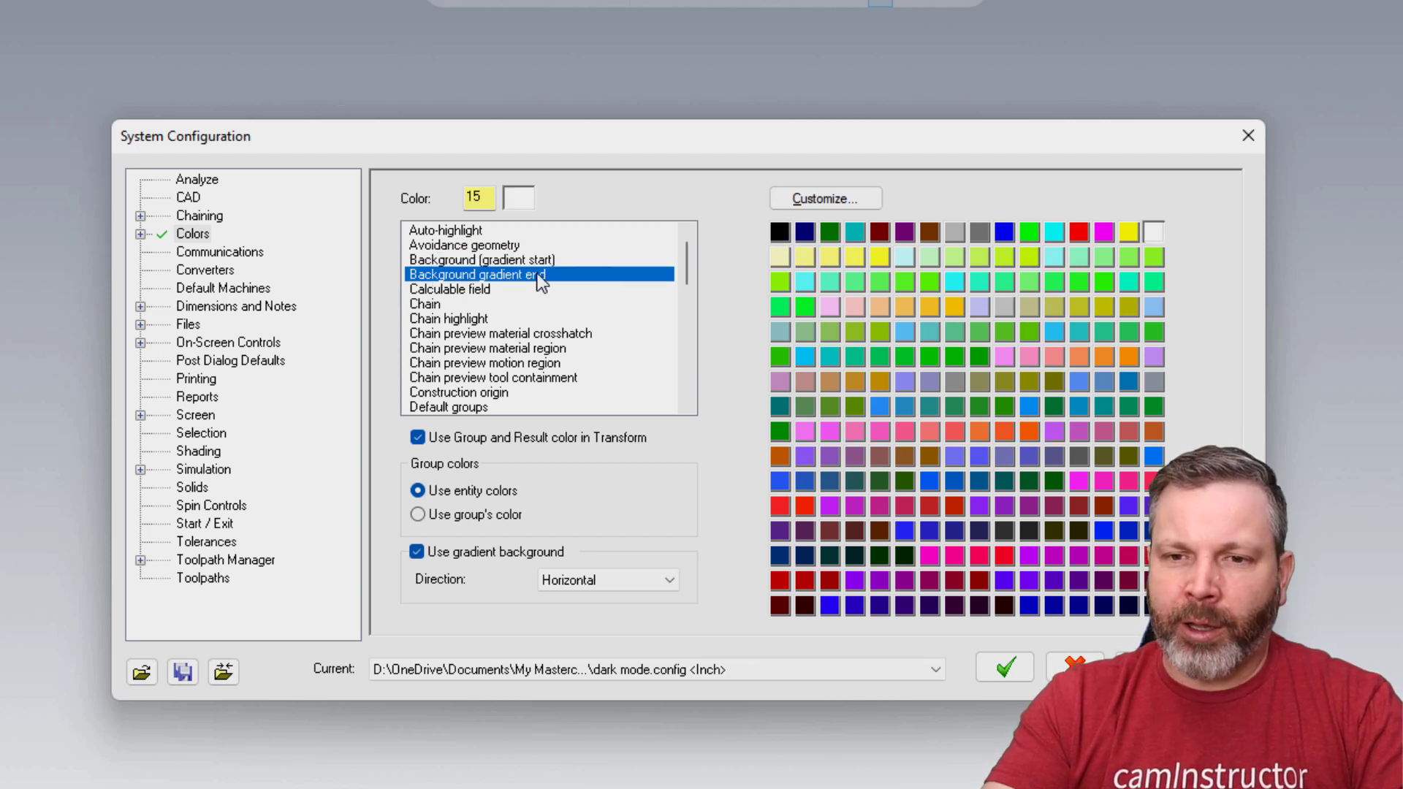
click(982, 231)
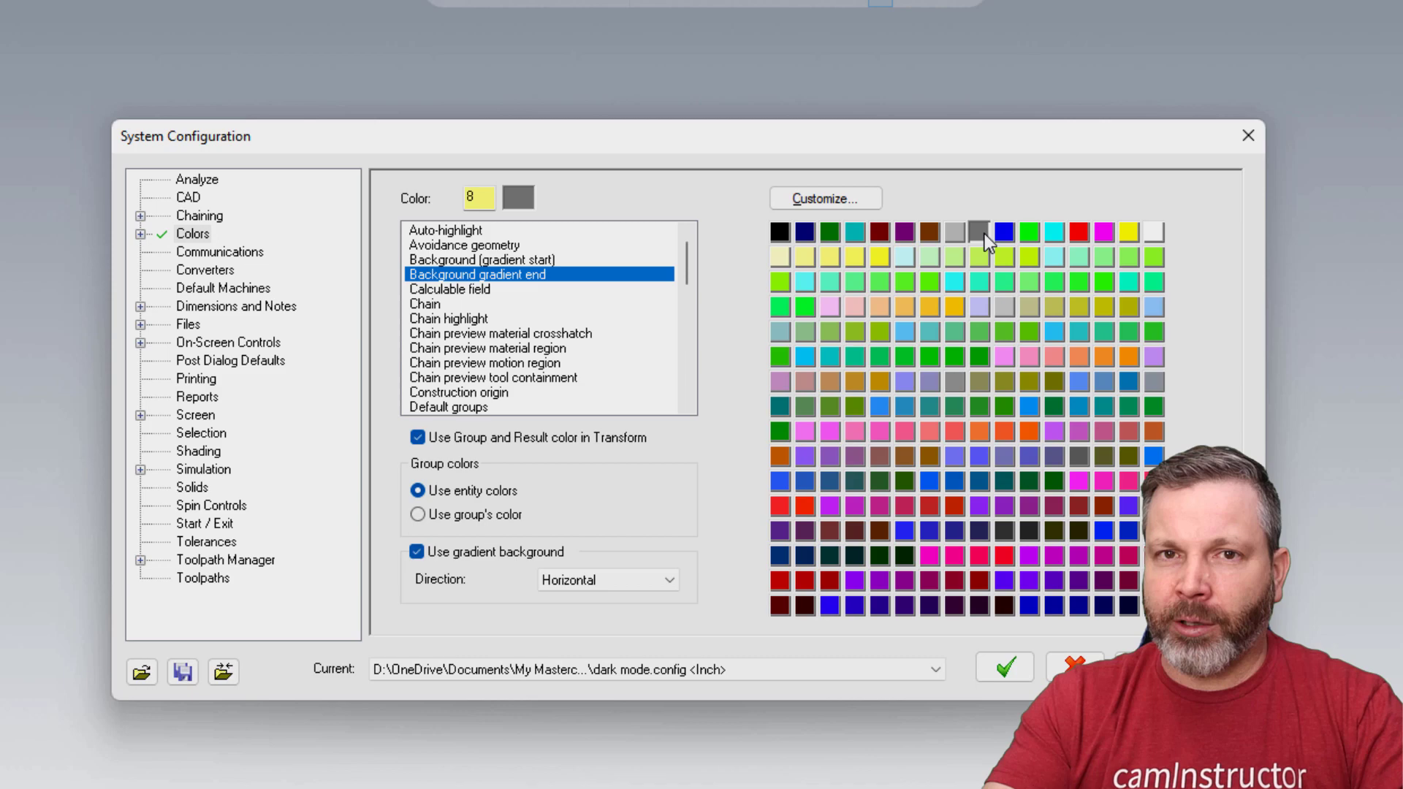
click(1003, 667)
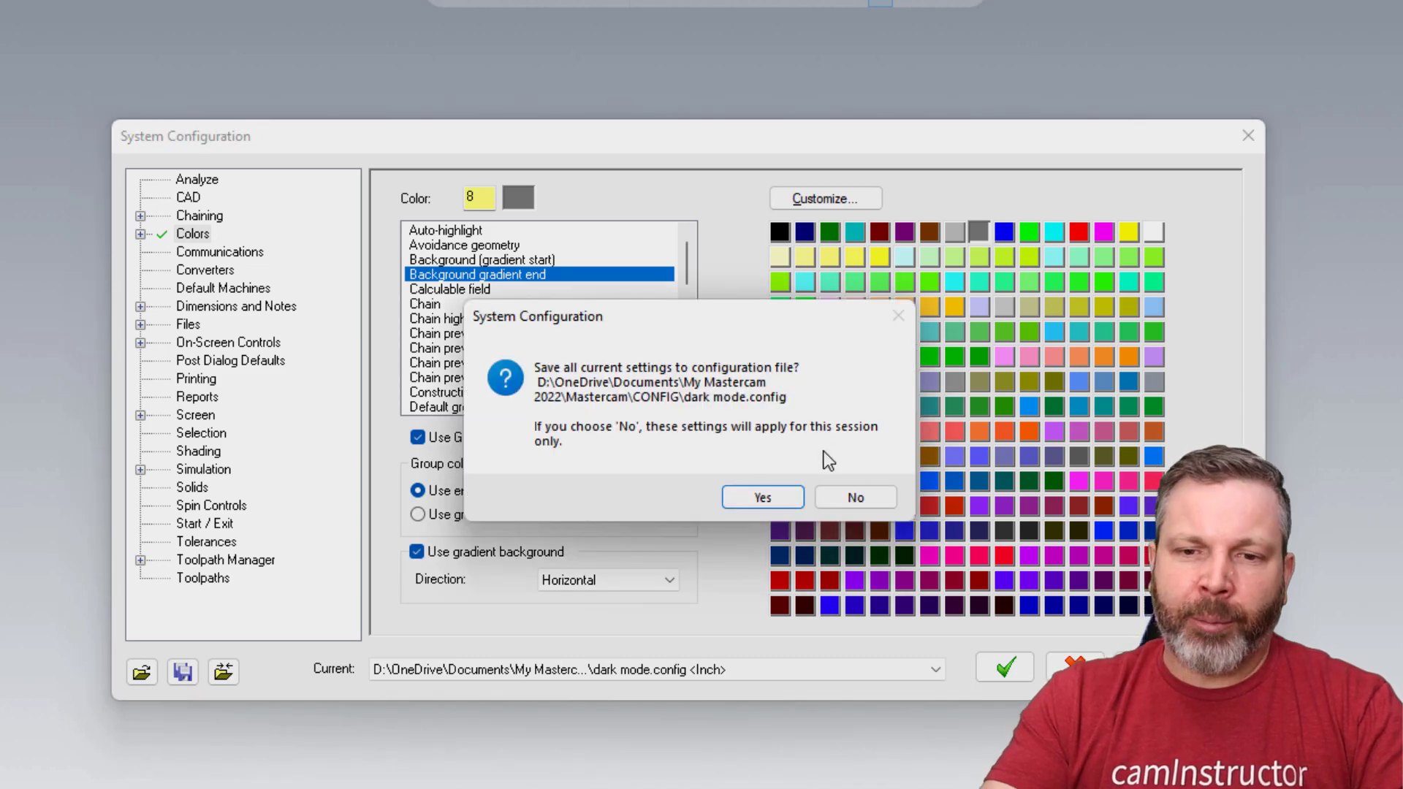
click(760, 497)
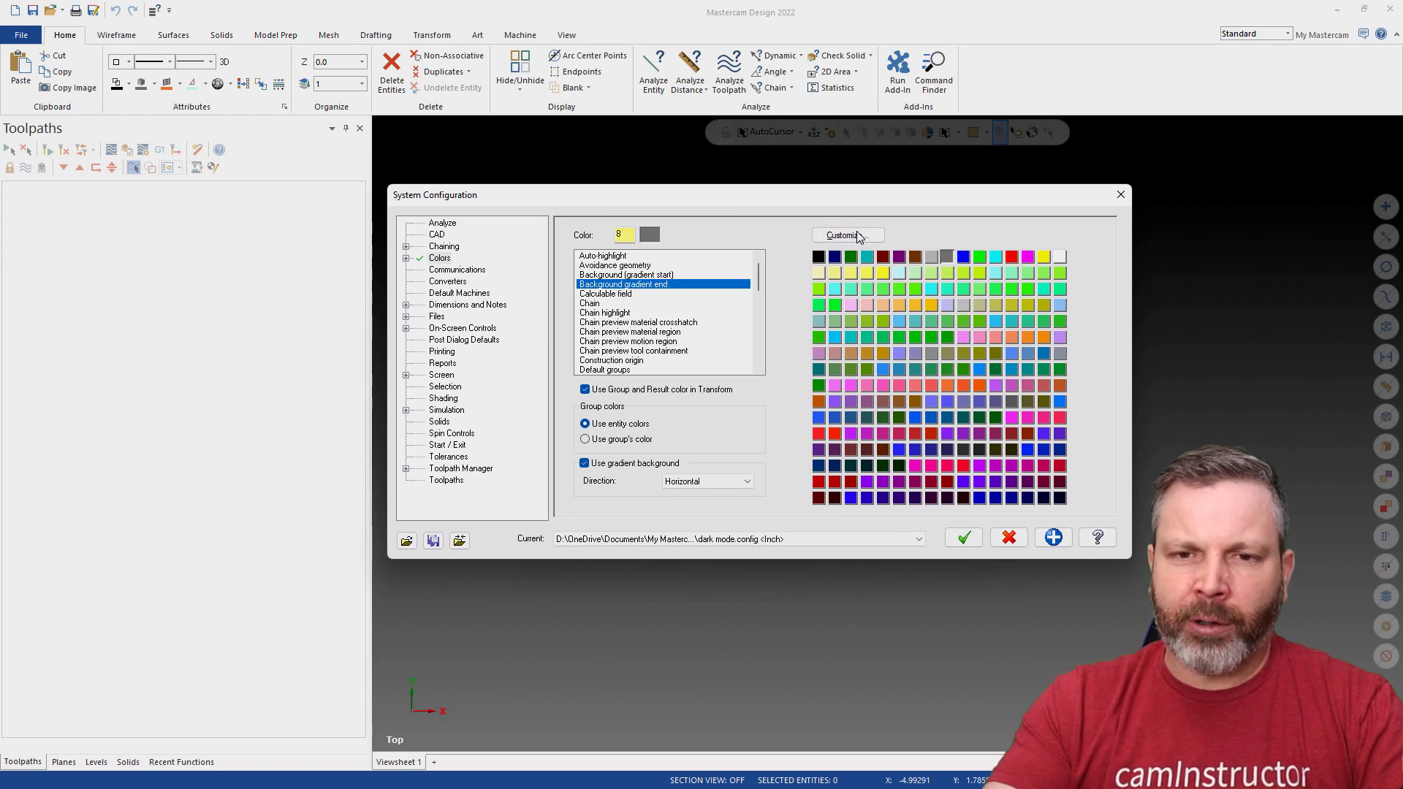
Customize the grey gradient end colour to a near-black shade
click(844, 234)
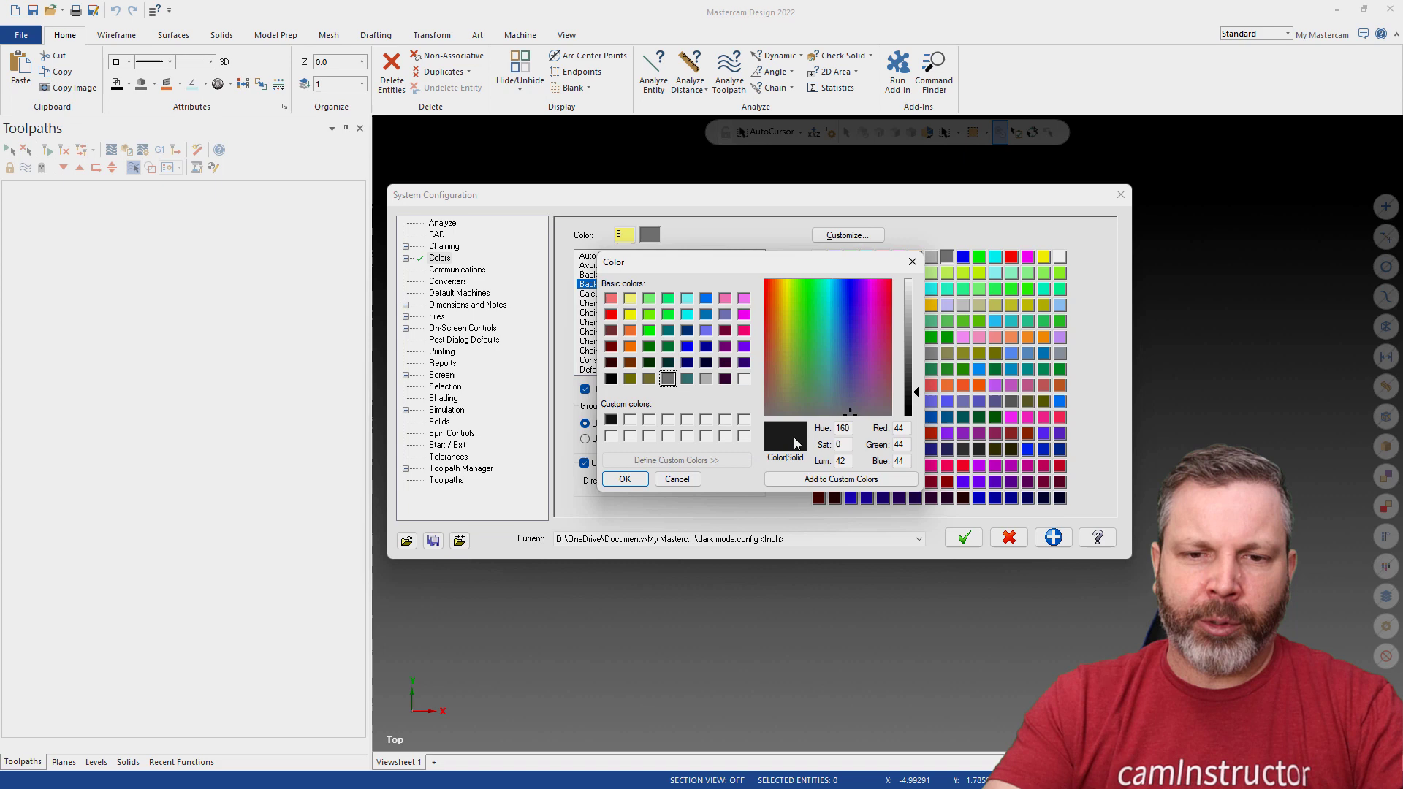
click(625, 480)
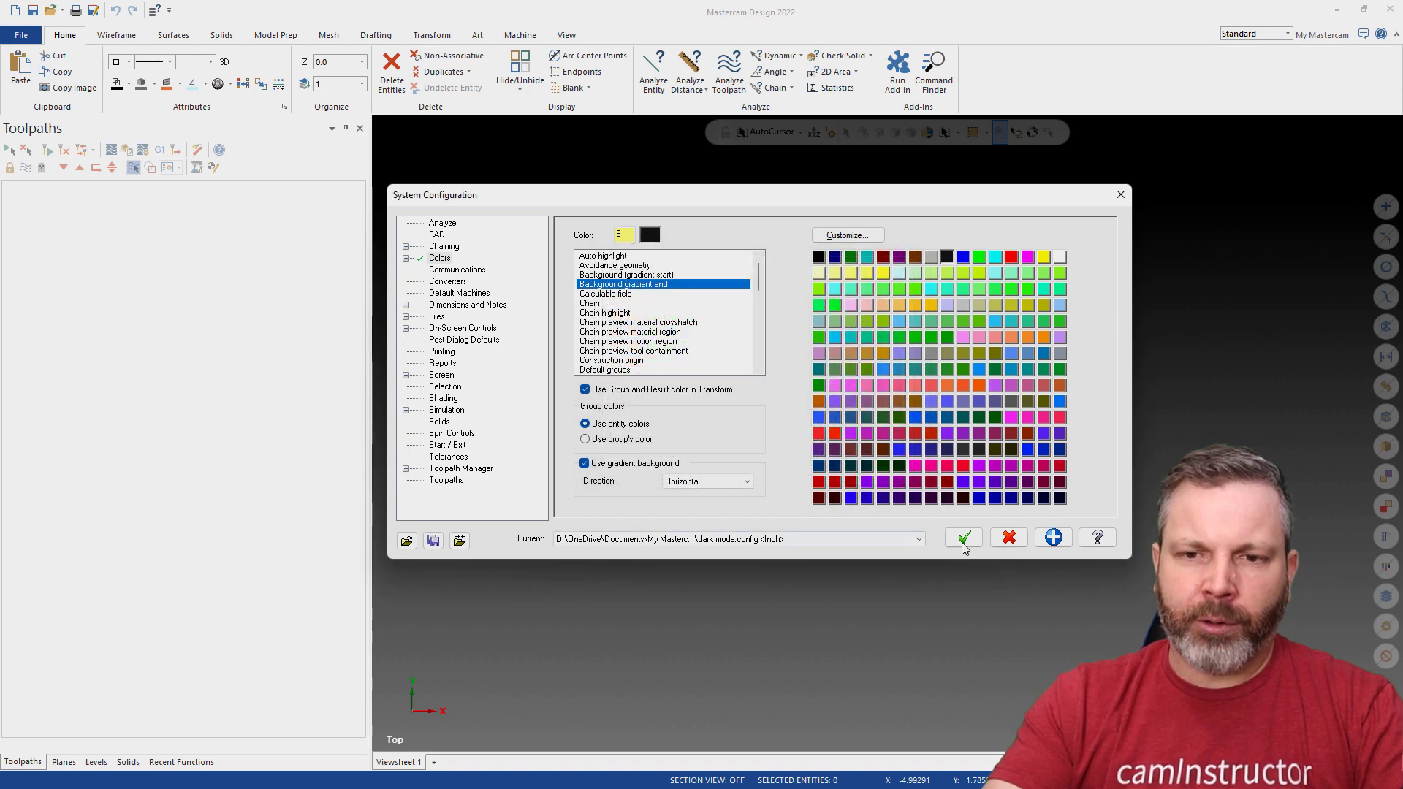
Save the black background colours to dark mode.config, triggering the geometry colour warning
click(963, 537)
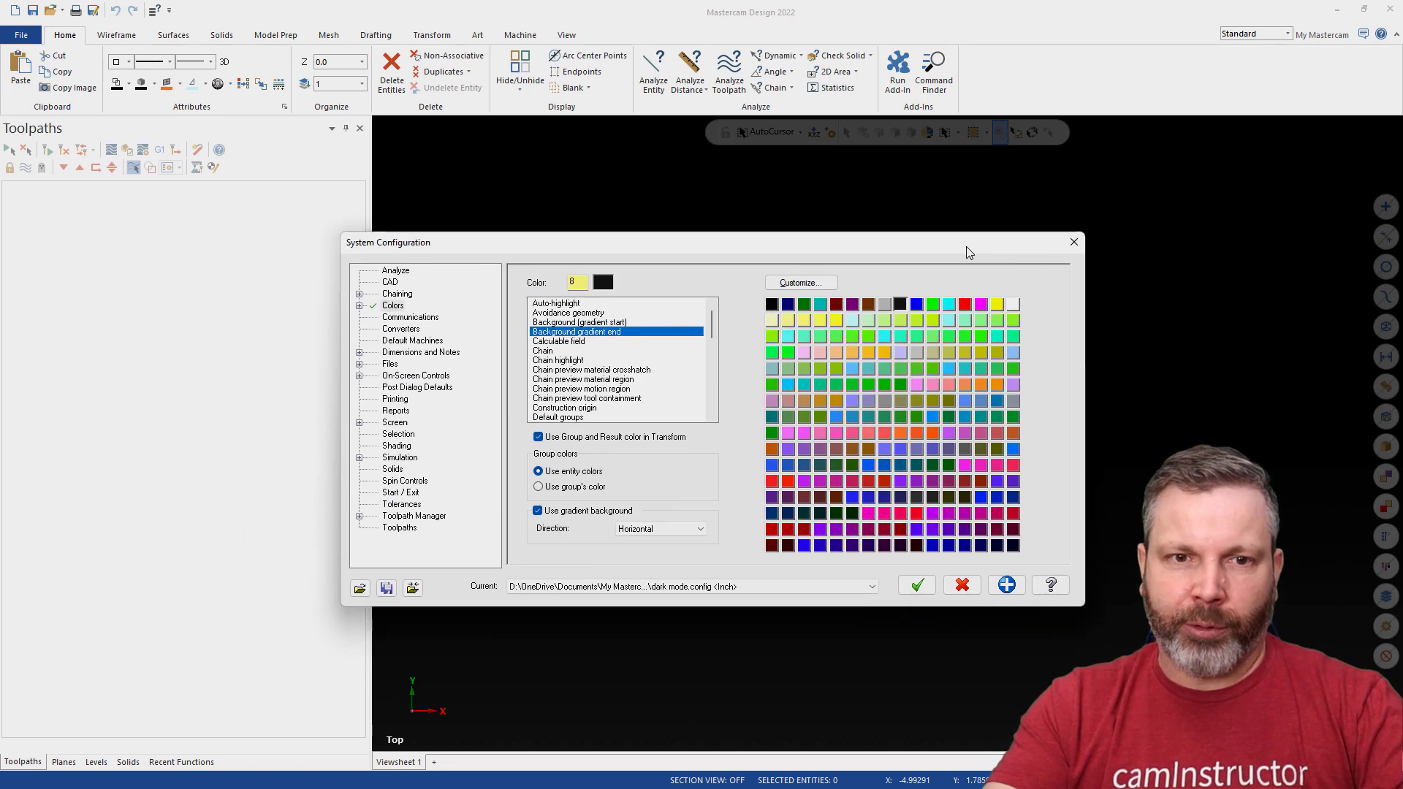
click(916, 585)
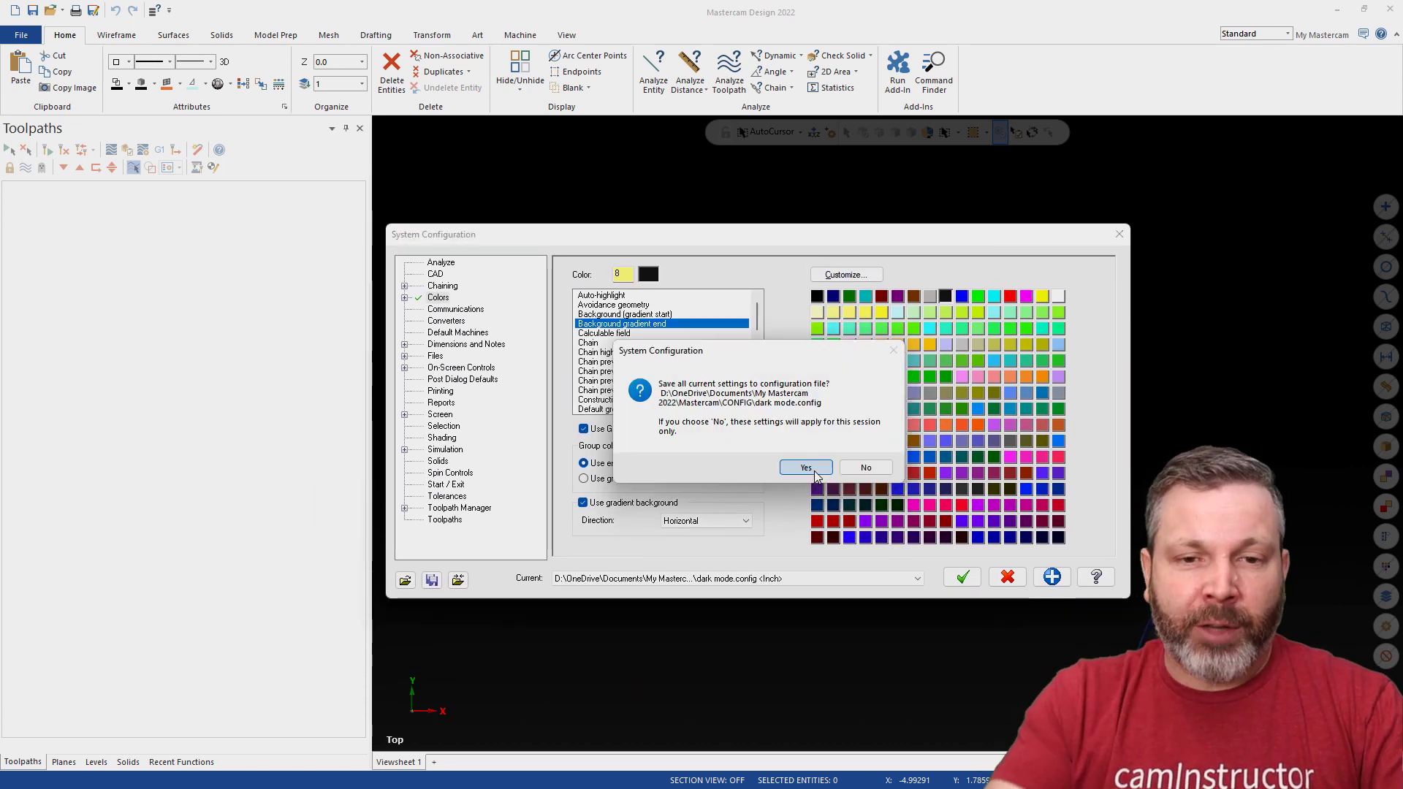
click(804, 468)
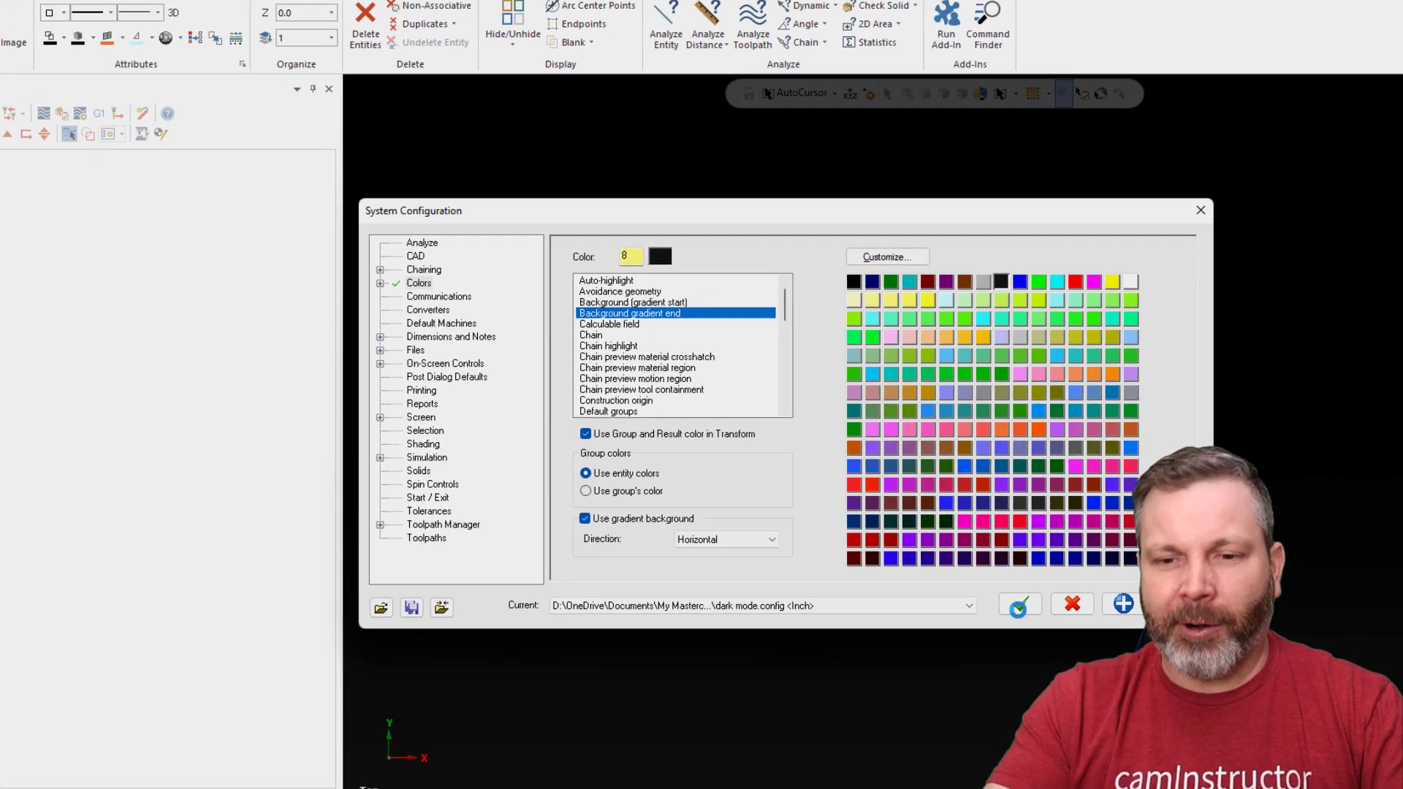
click(1019, 604)
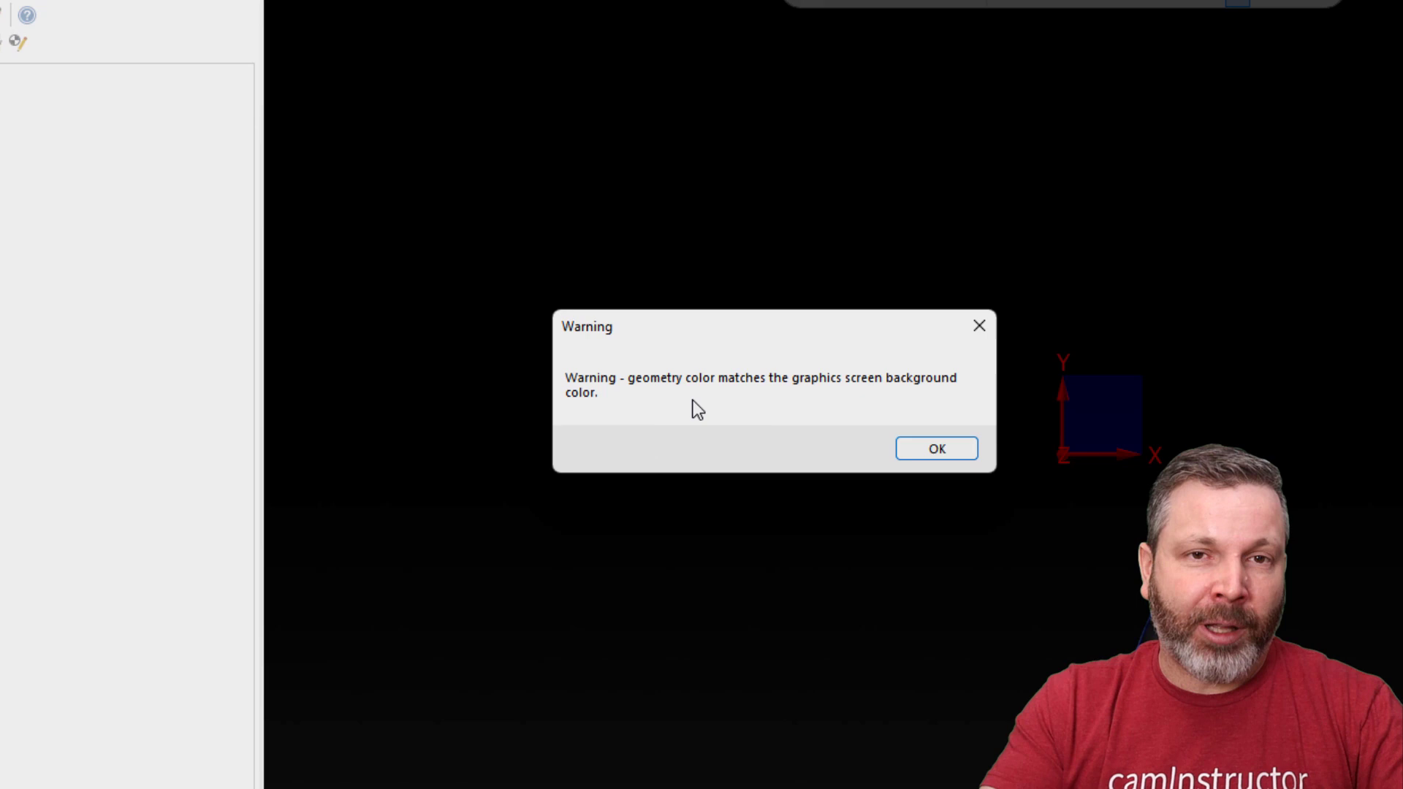
mouse_move(935, 449)
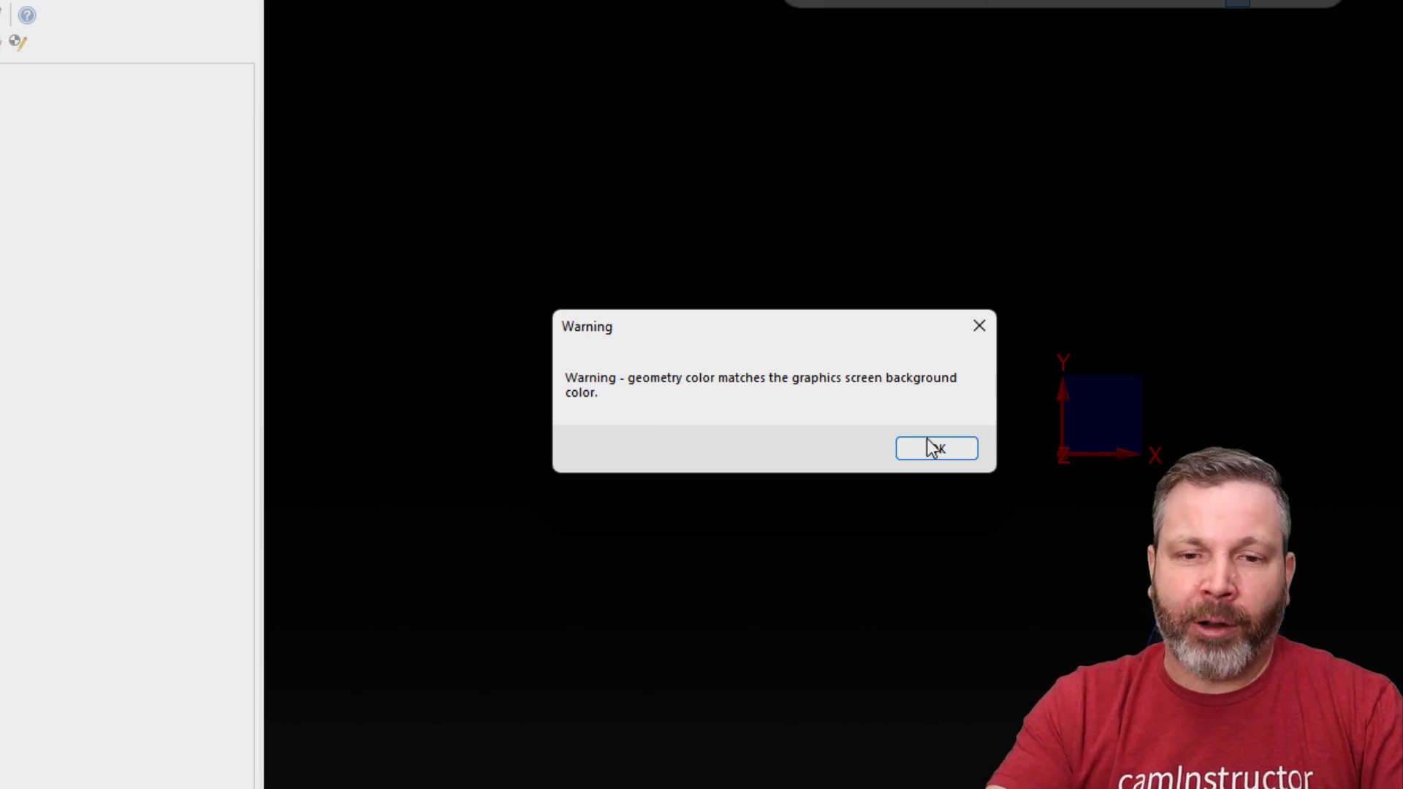
Accept blue (colour 9) as the new geometry colour and start a rectangle on the black background
click(935, 448)
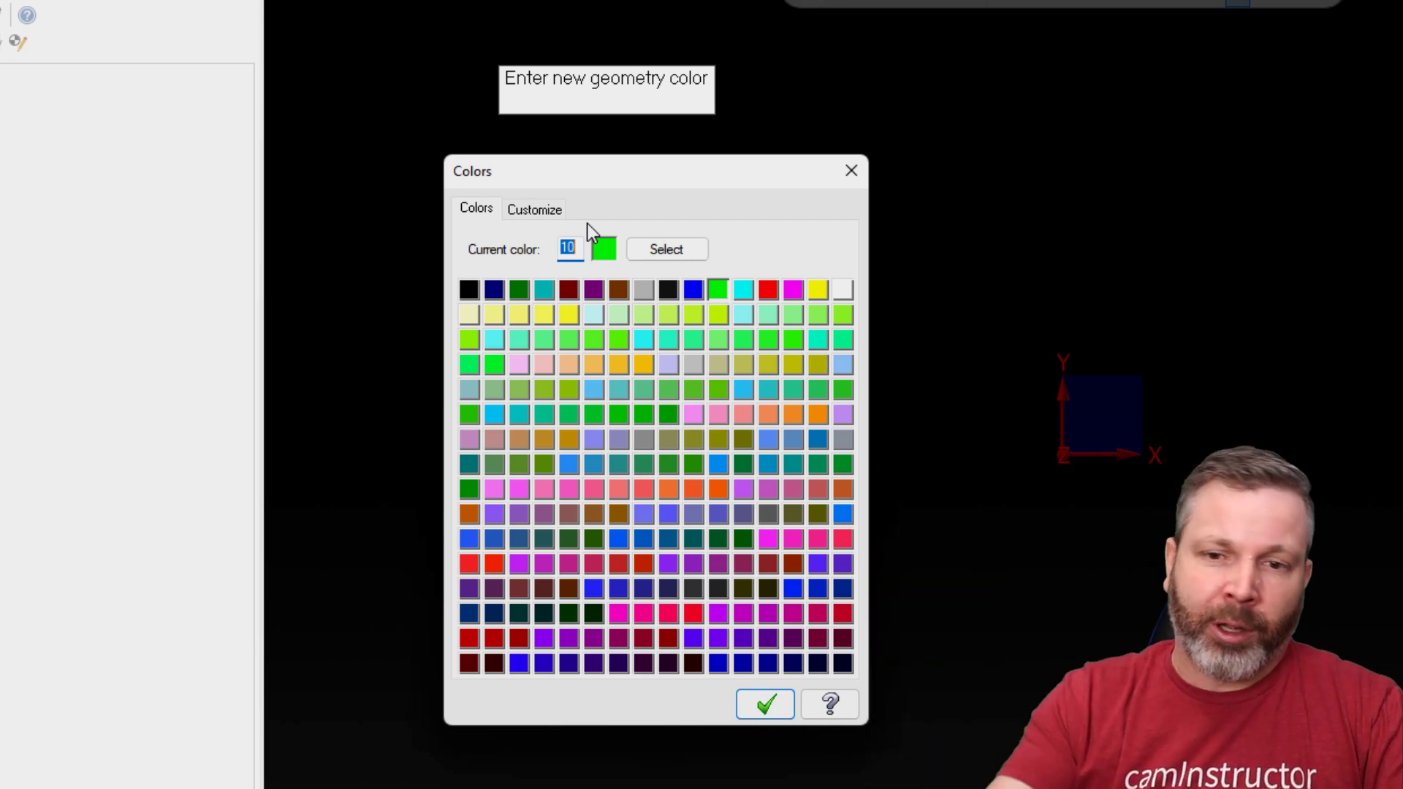
mouse_move(716, 315)
text(9)
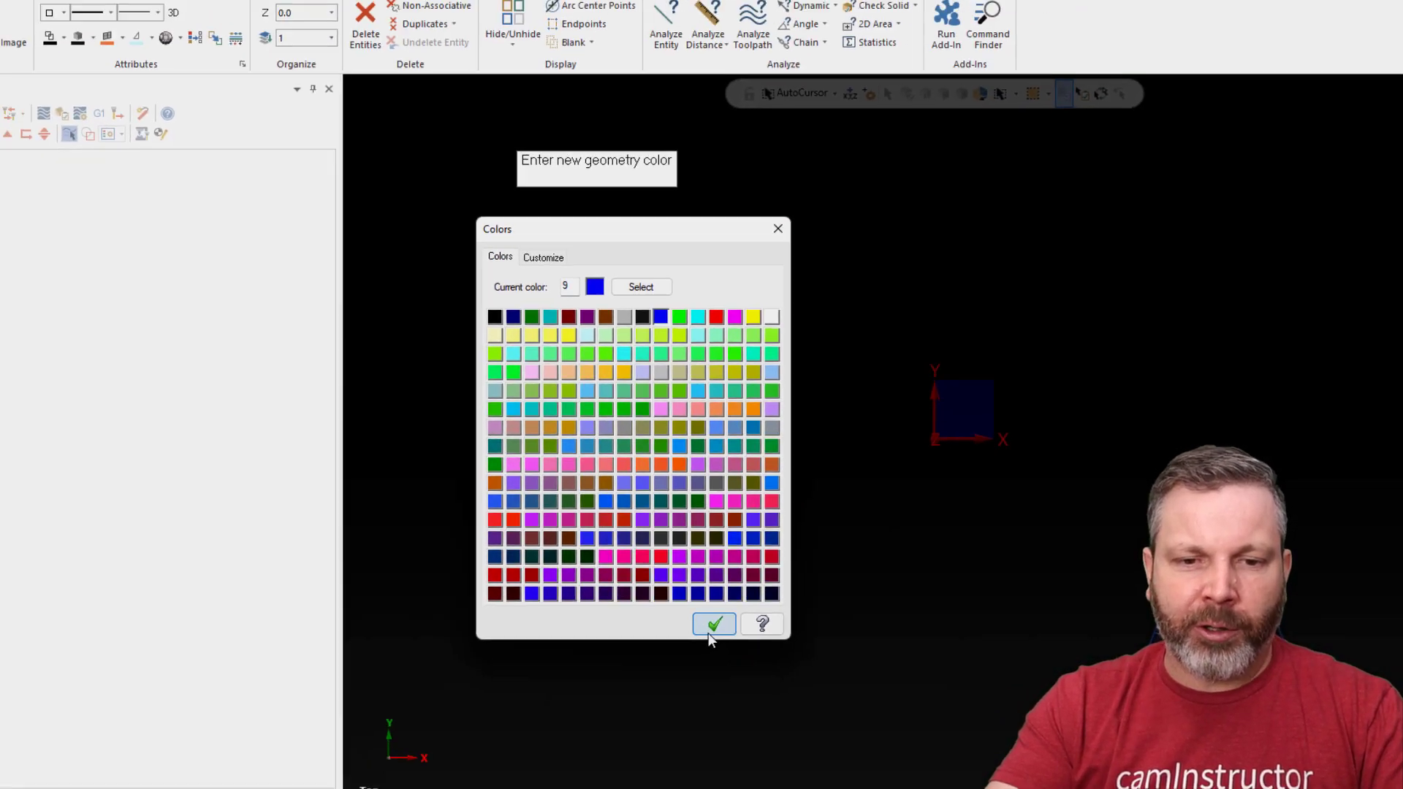
click(714, 624)
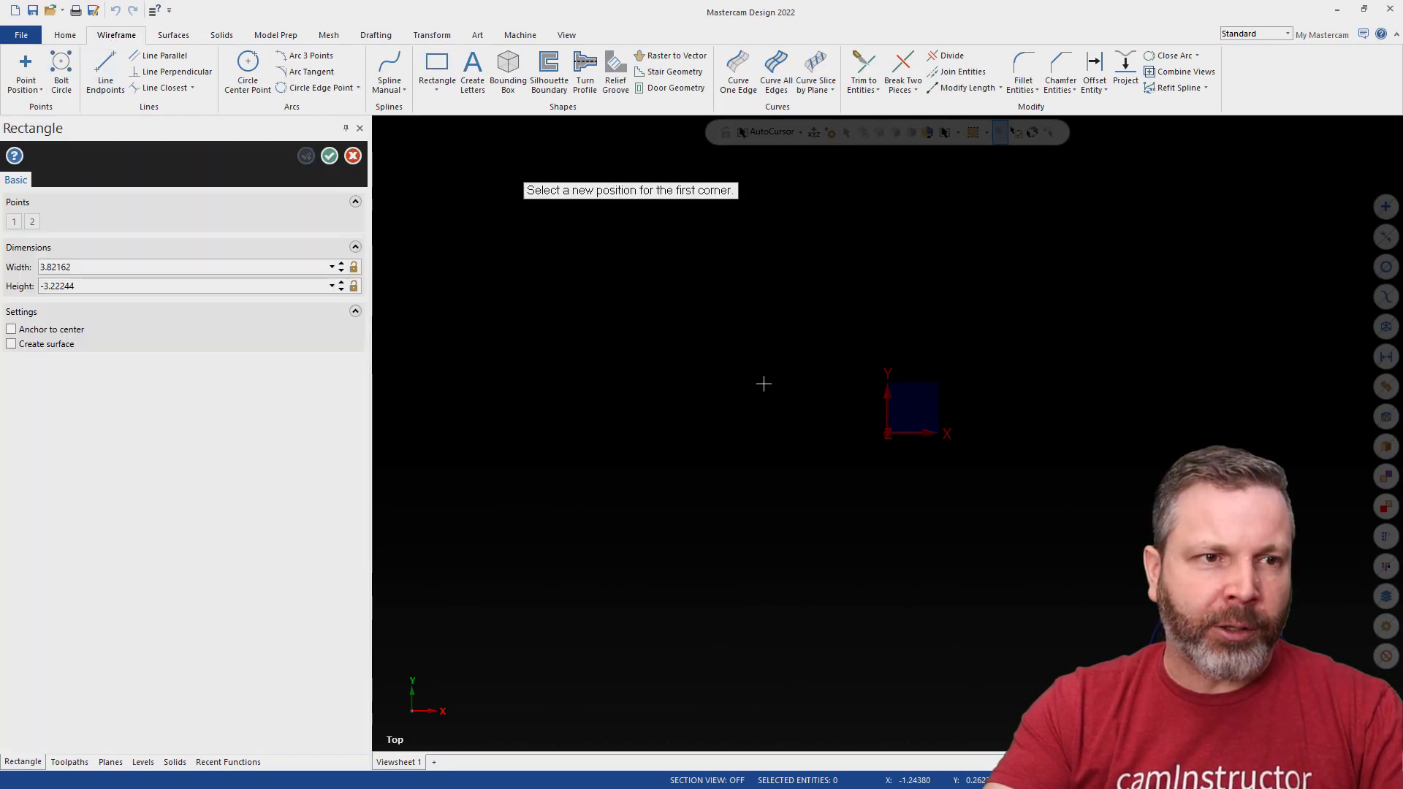
click(329, 155)
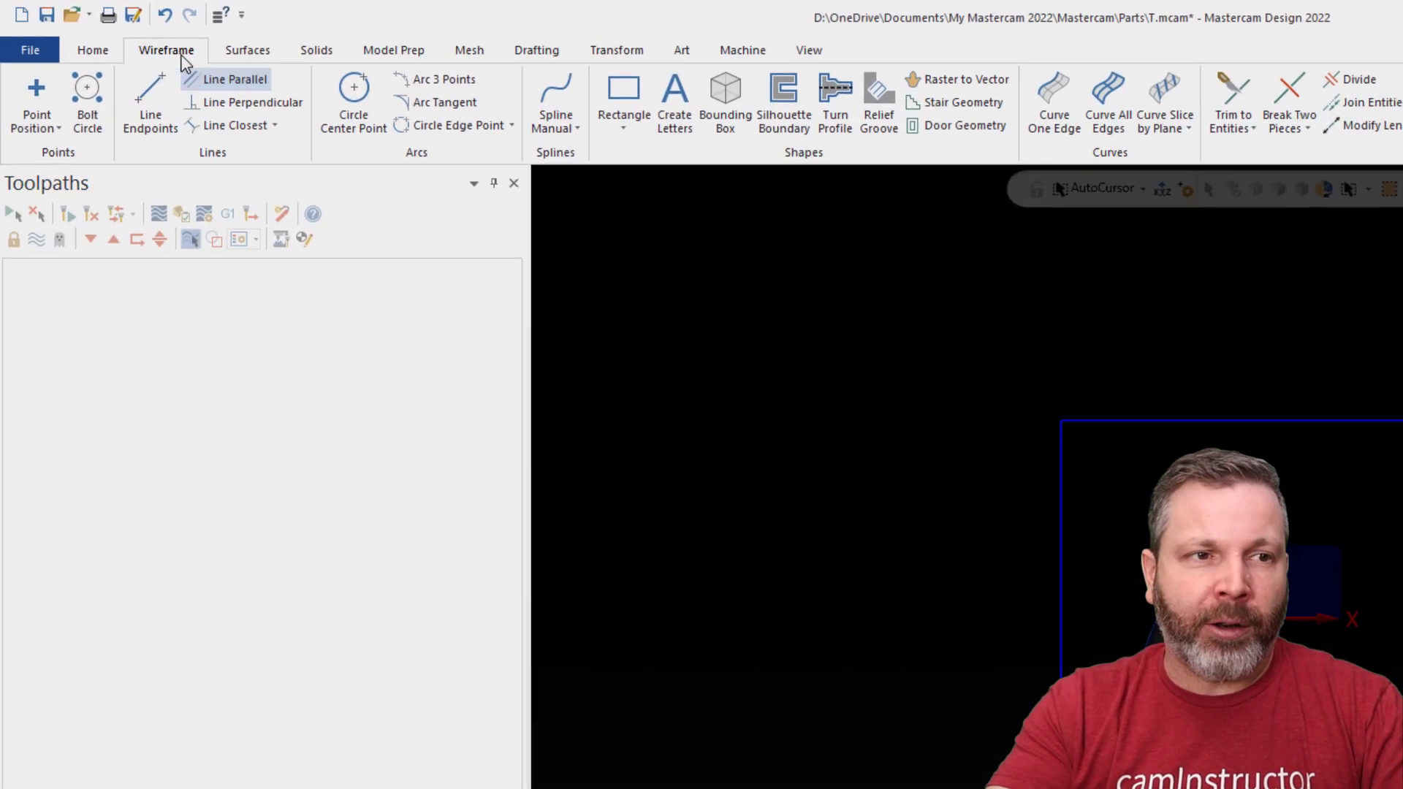
Set the interface Theme to Dark Gray in File > Options so the ribbon and panels turn dark
click(29, 50)
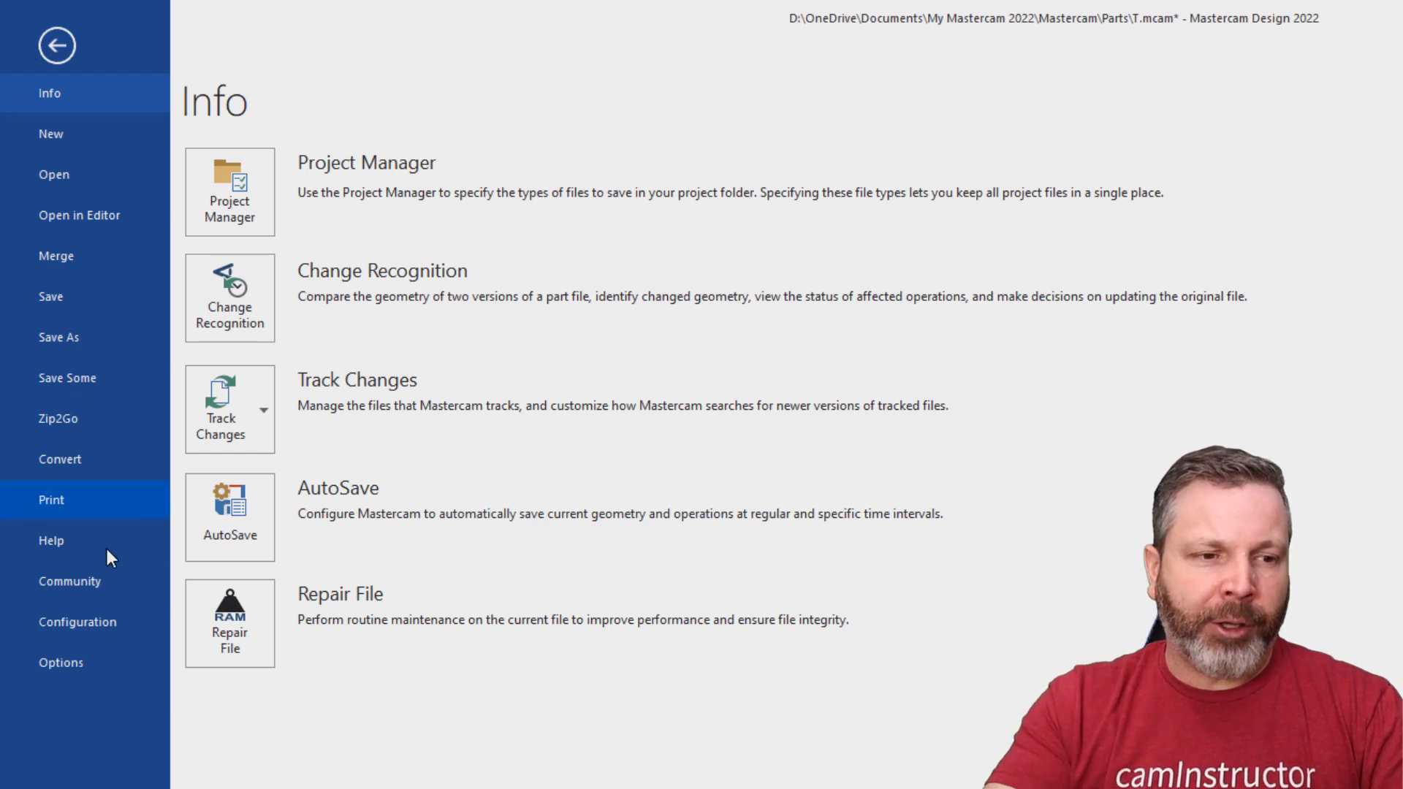
click(60, 662)
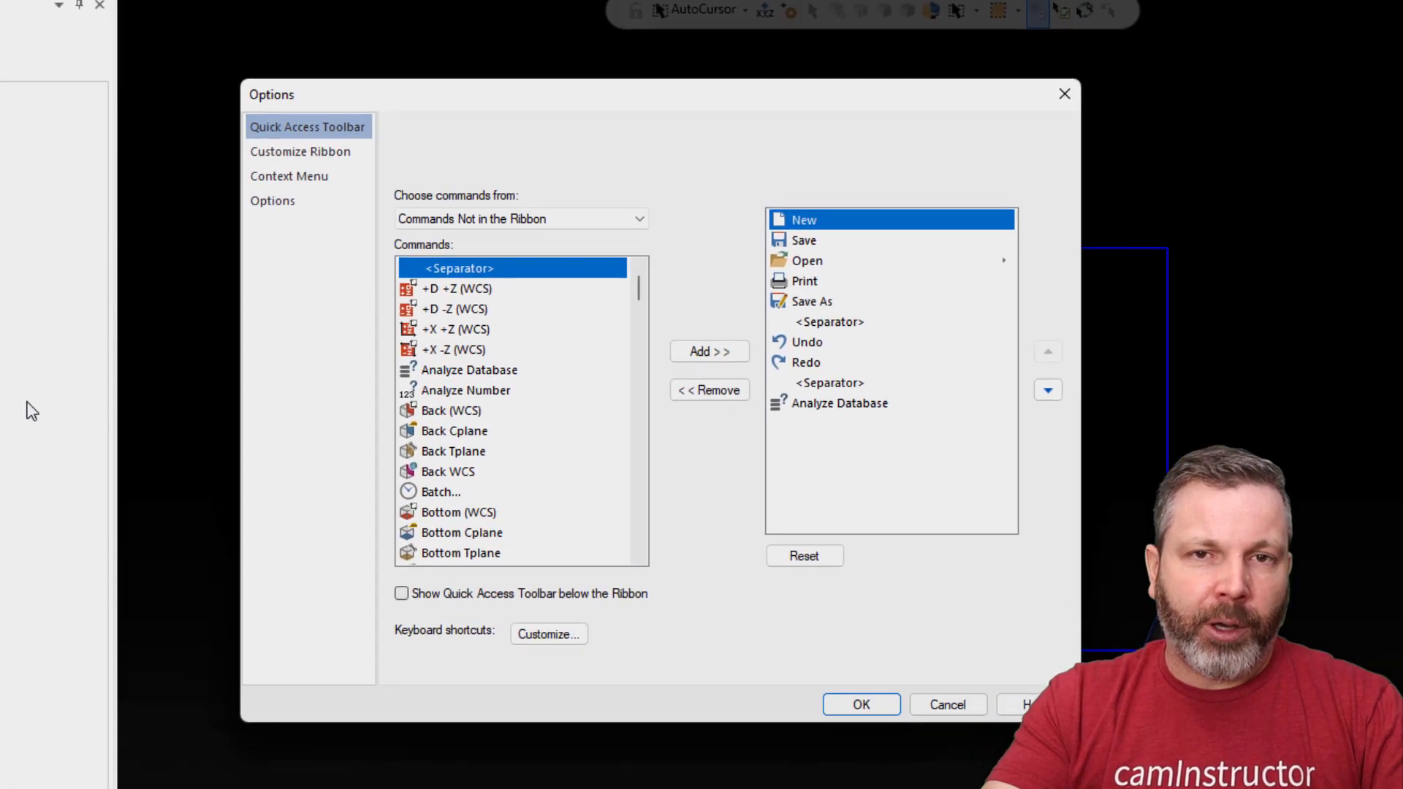
click(272, 200)
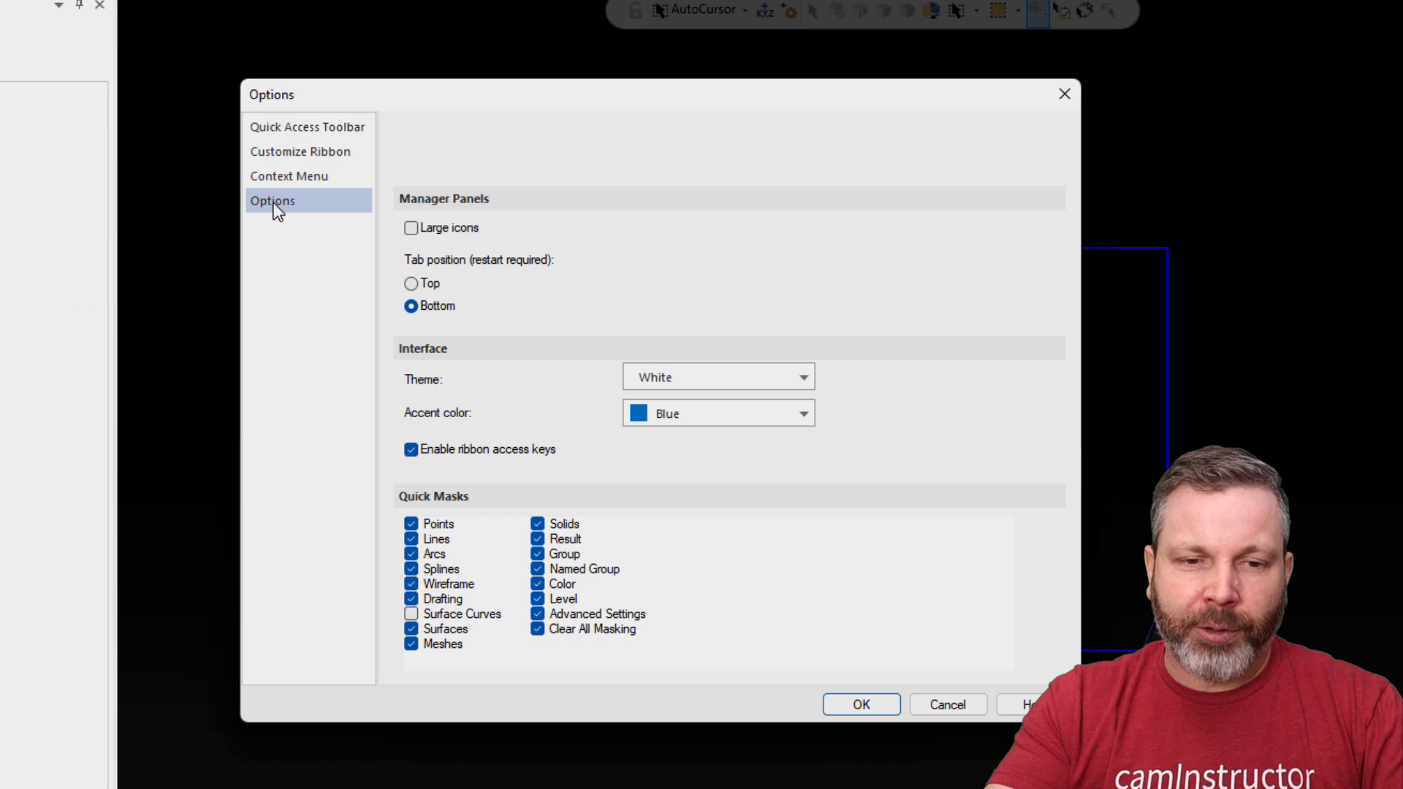
mouse_move(430, 398)
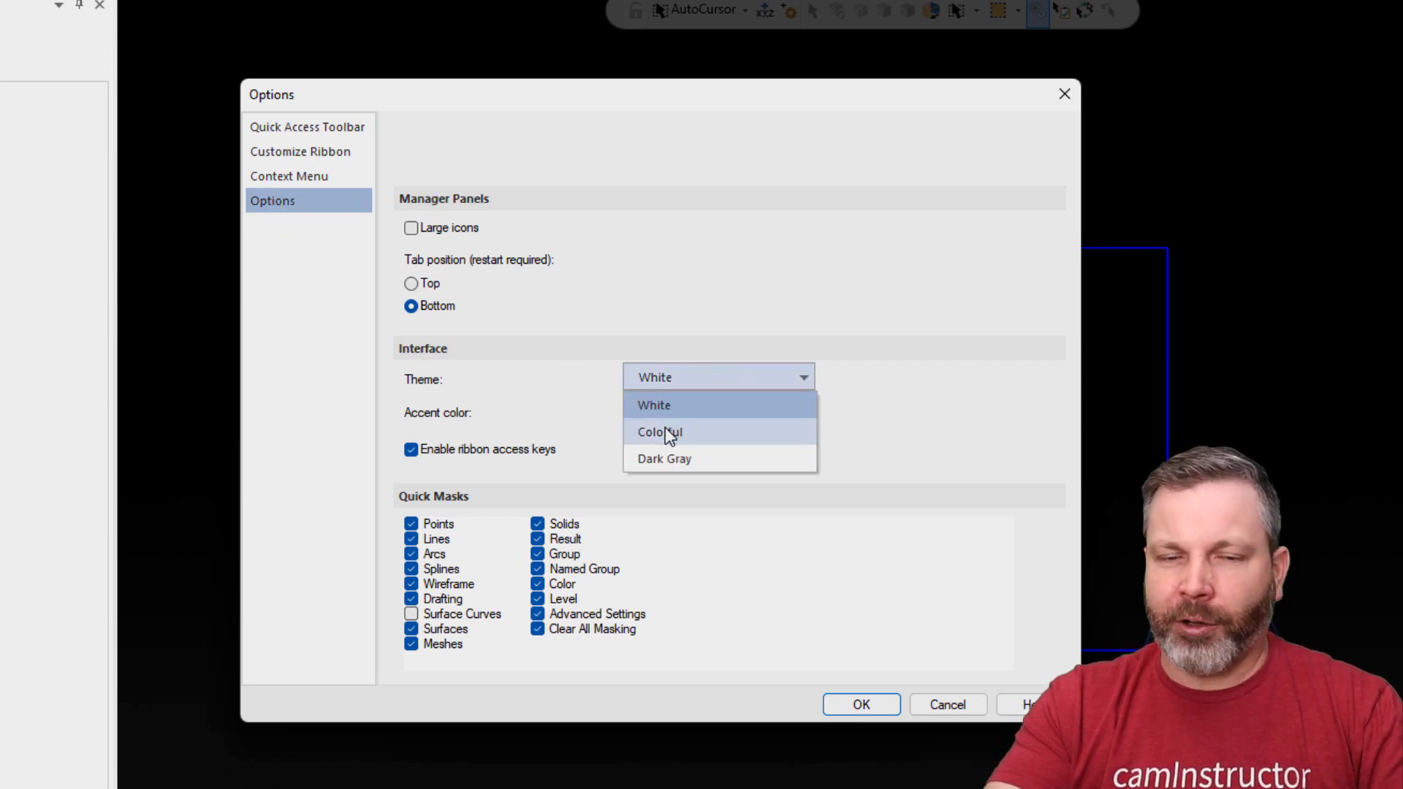
mouse_move(687, 458)
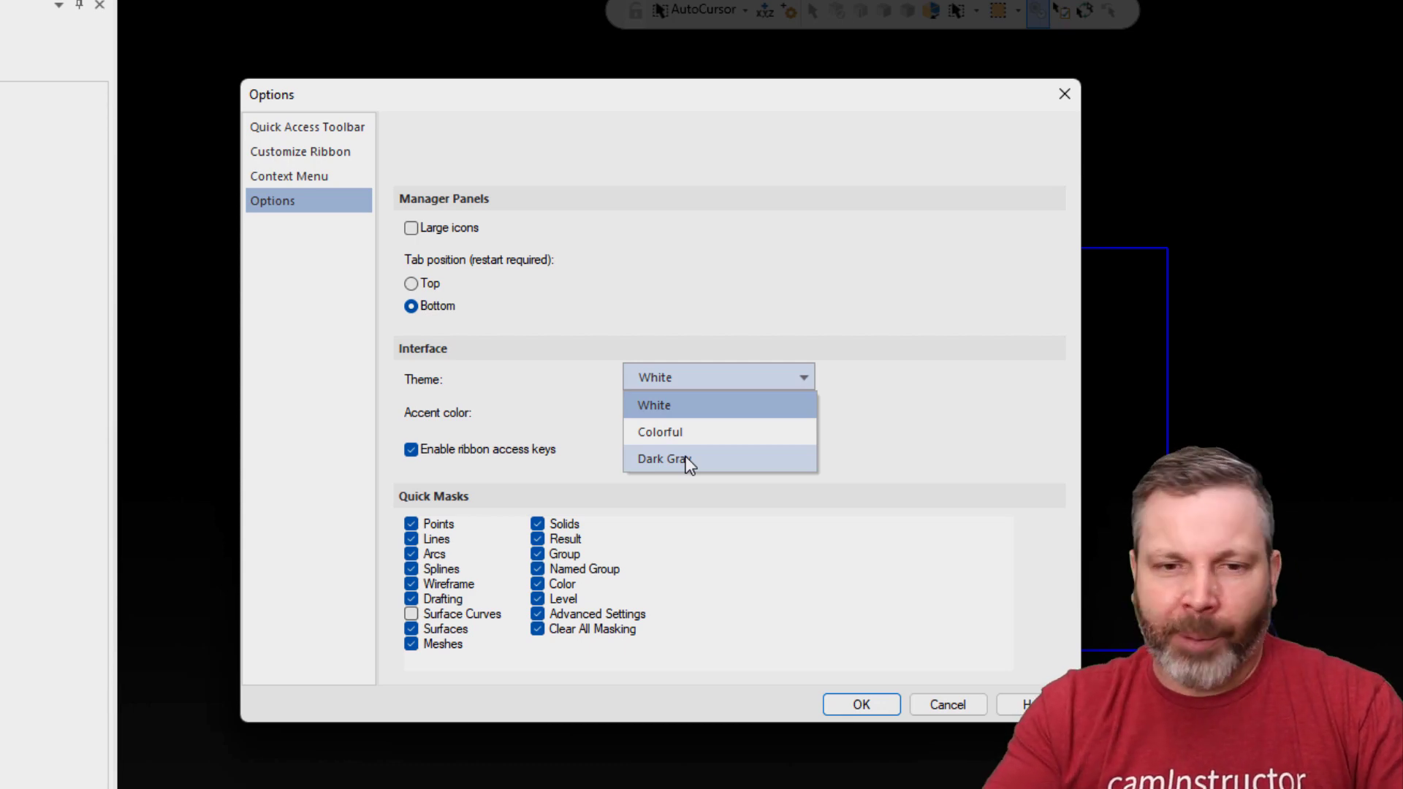
click(662, 458)
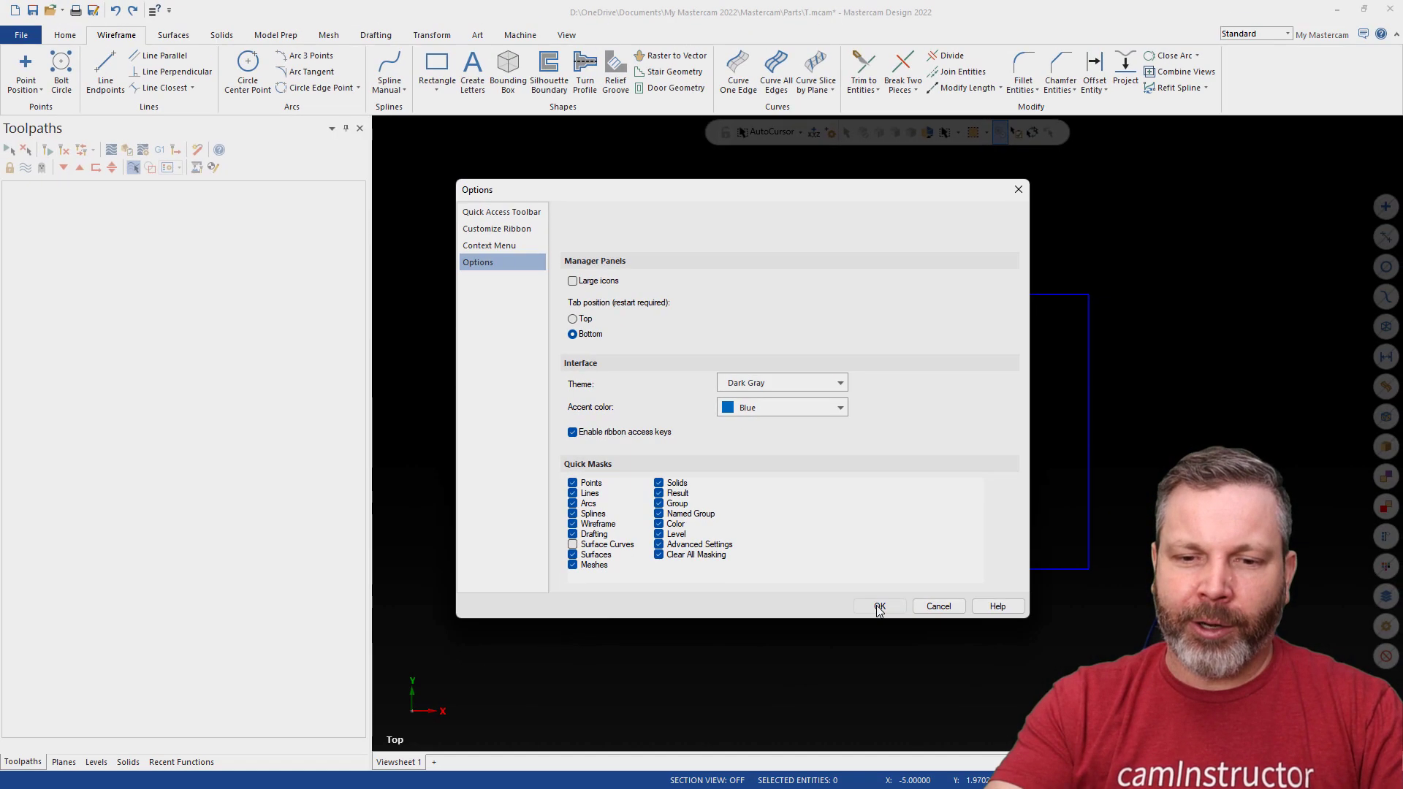
click(878, 605)
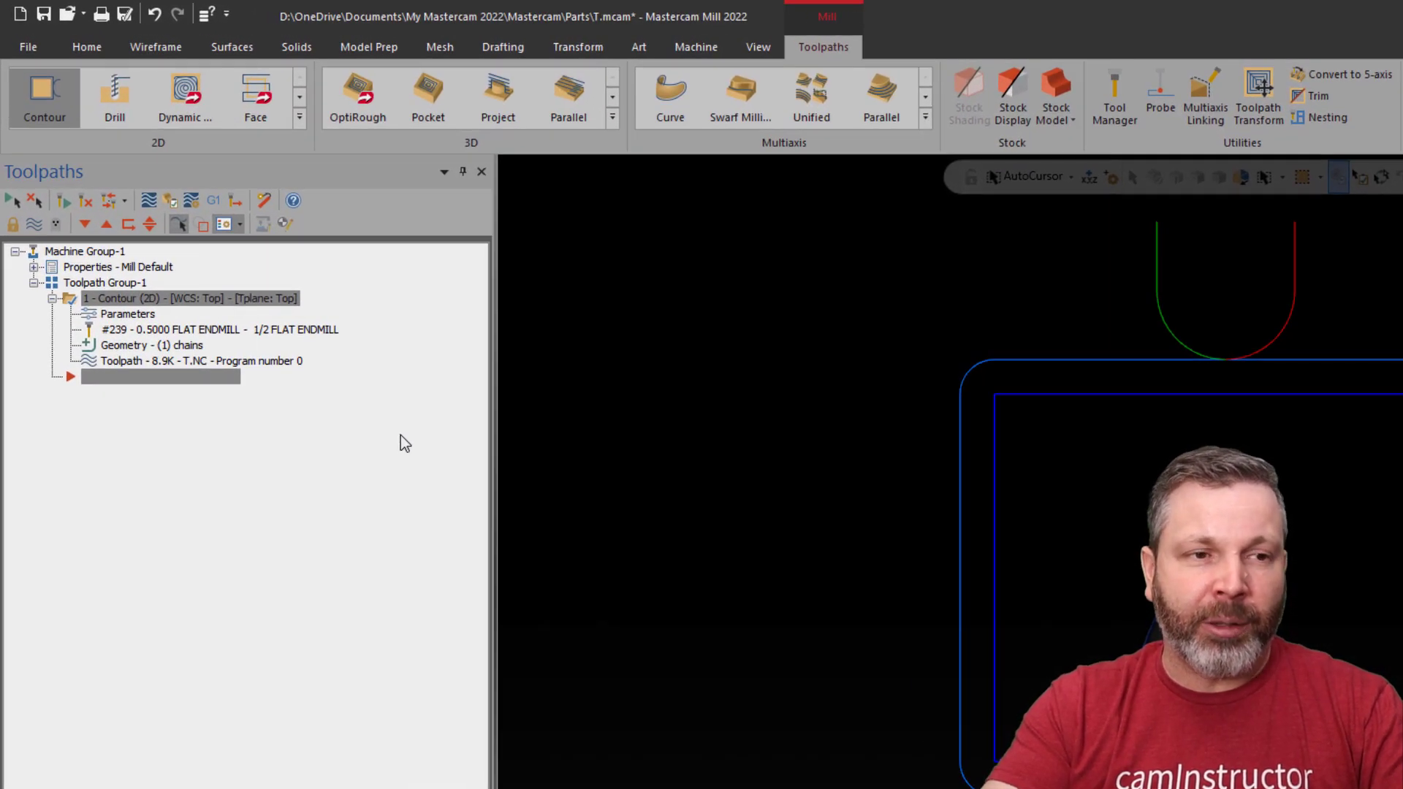
mouse_move(445, 172)
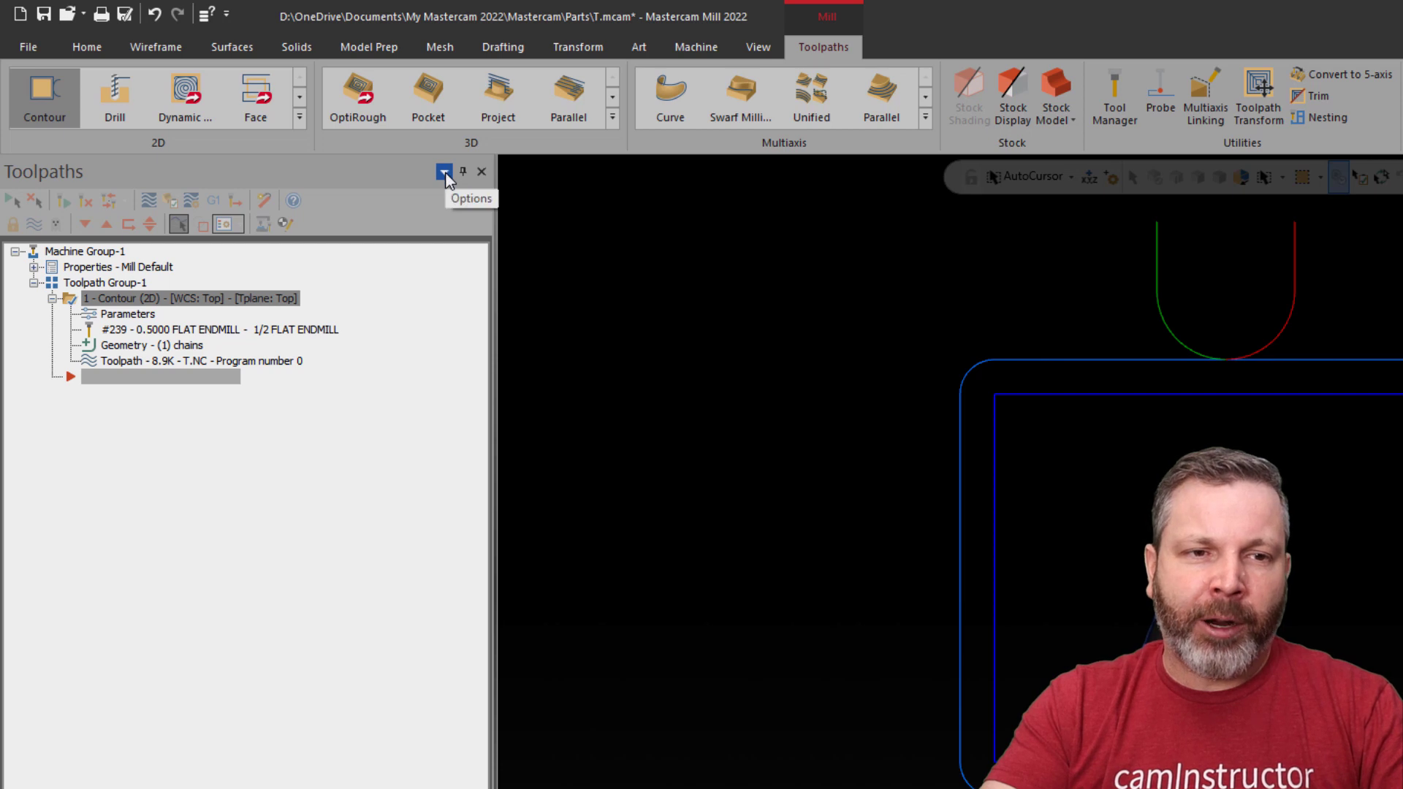
Set the Toolpaths manager background colour to black via its panel options
click(441, 172)
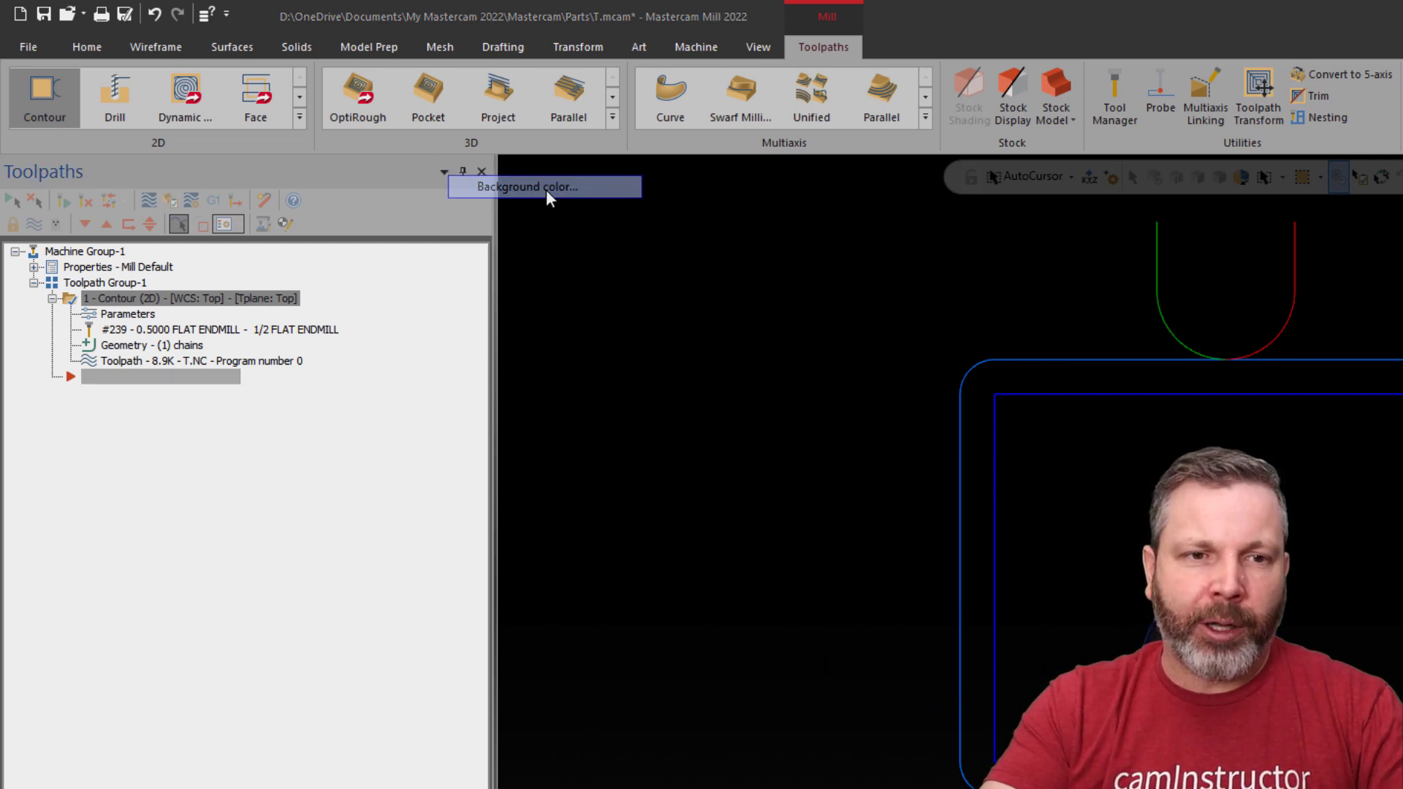
click(528, 186)
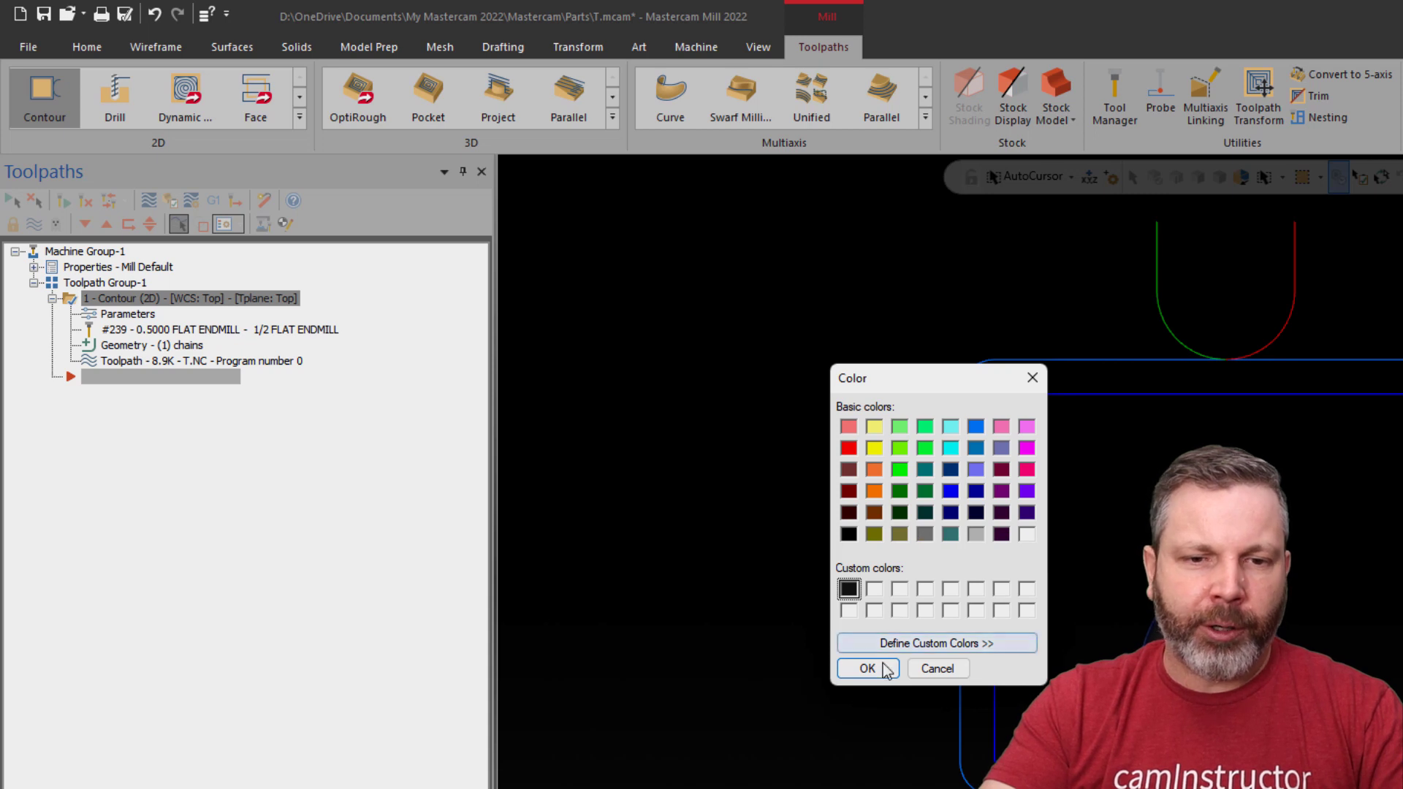
click(864, 668)
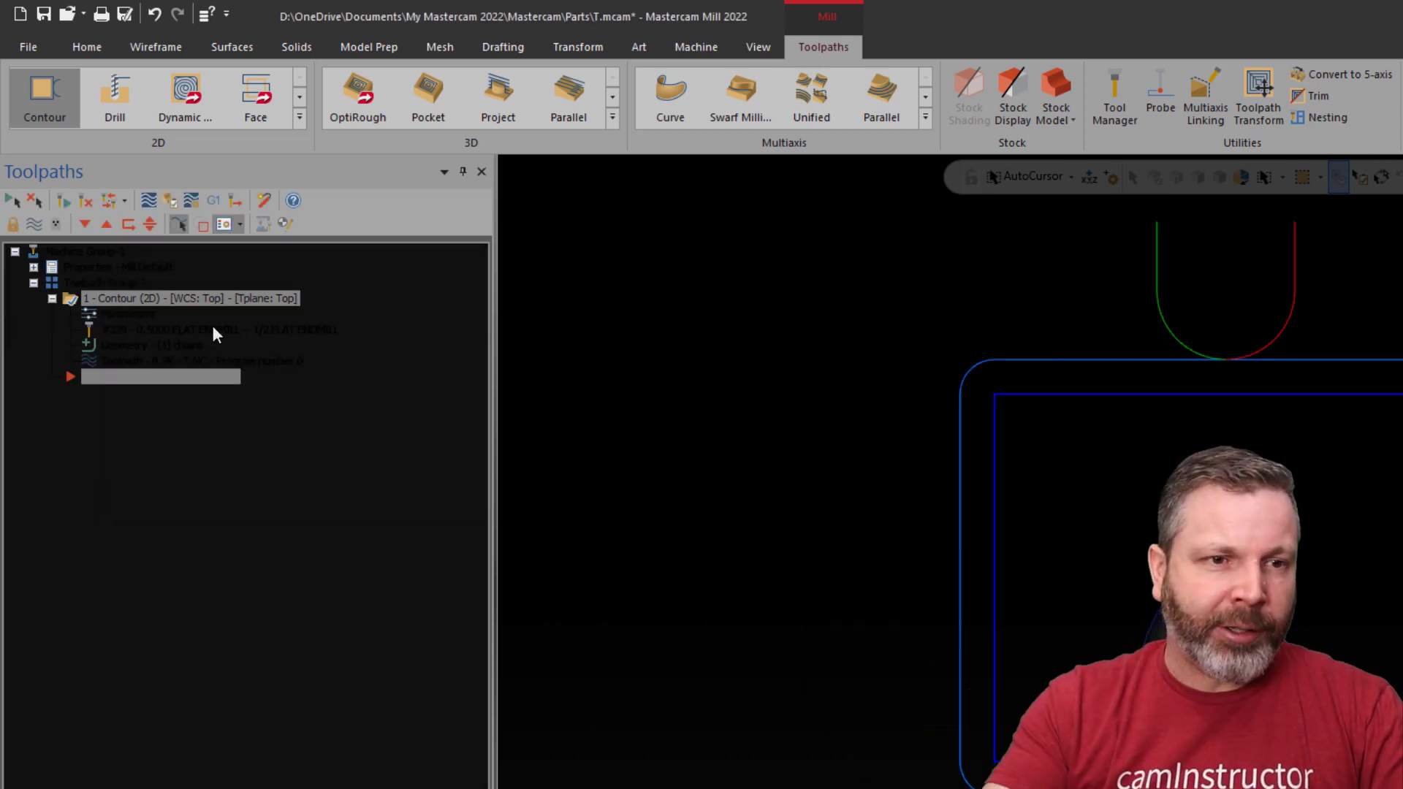
Set the Toolpaths manager font colour to Teal
click(444, 174)
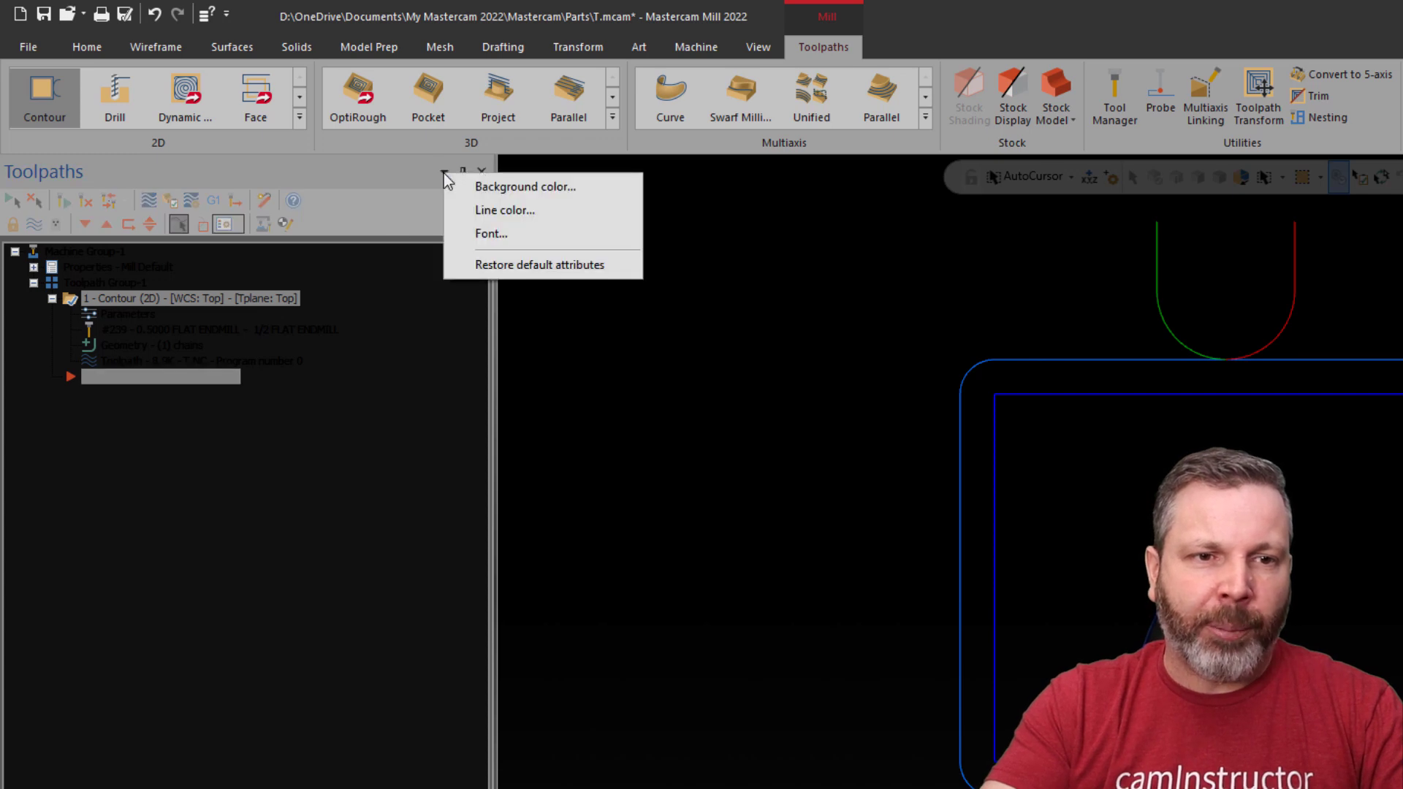
click(492, 234)
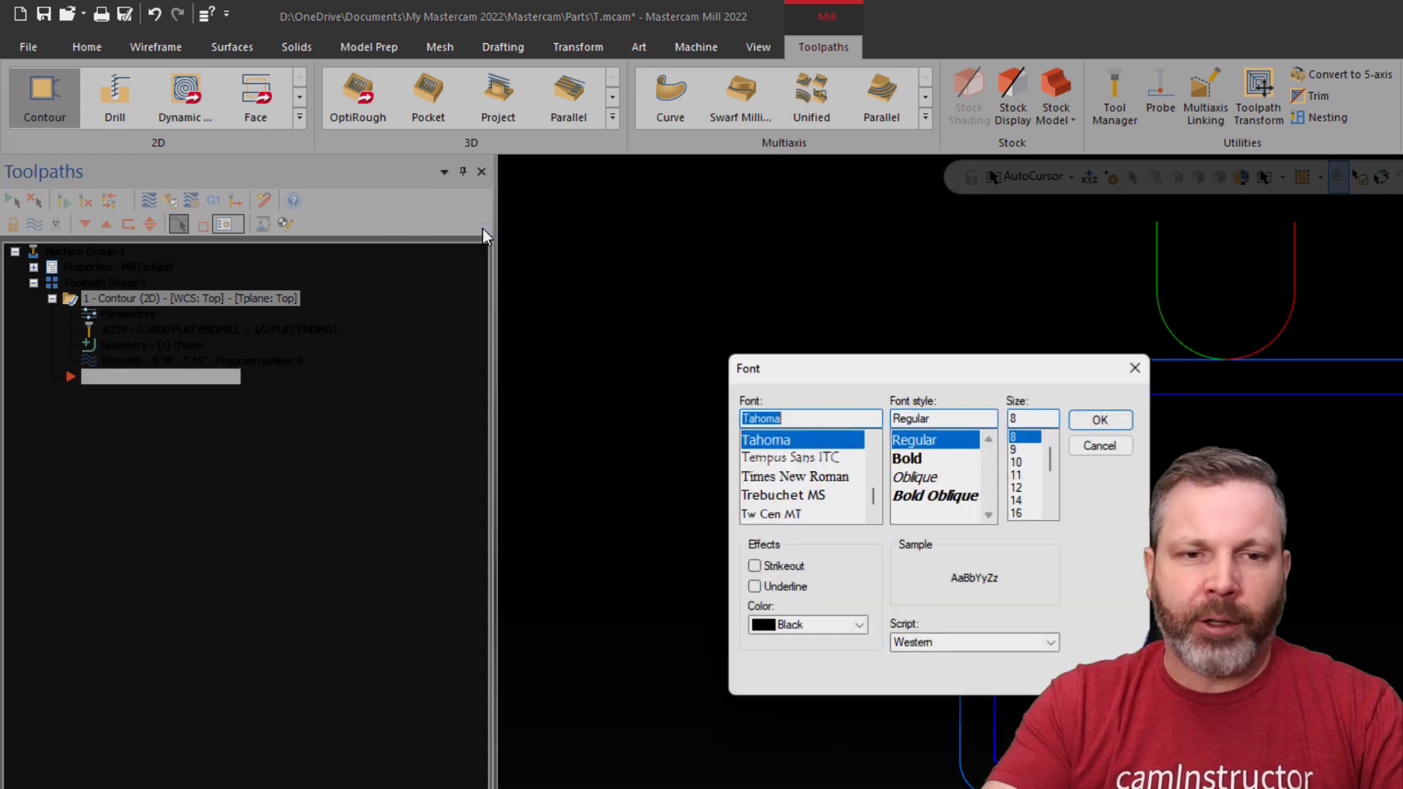
click(855, 624)
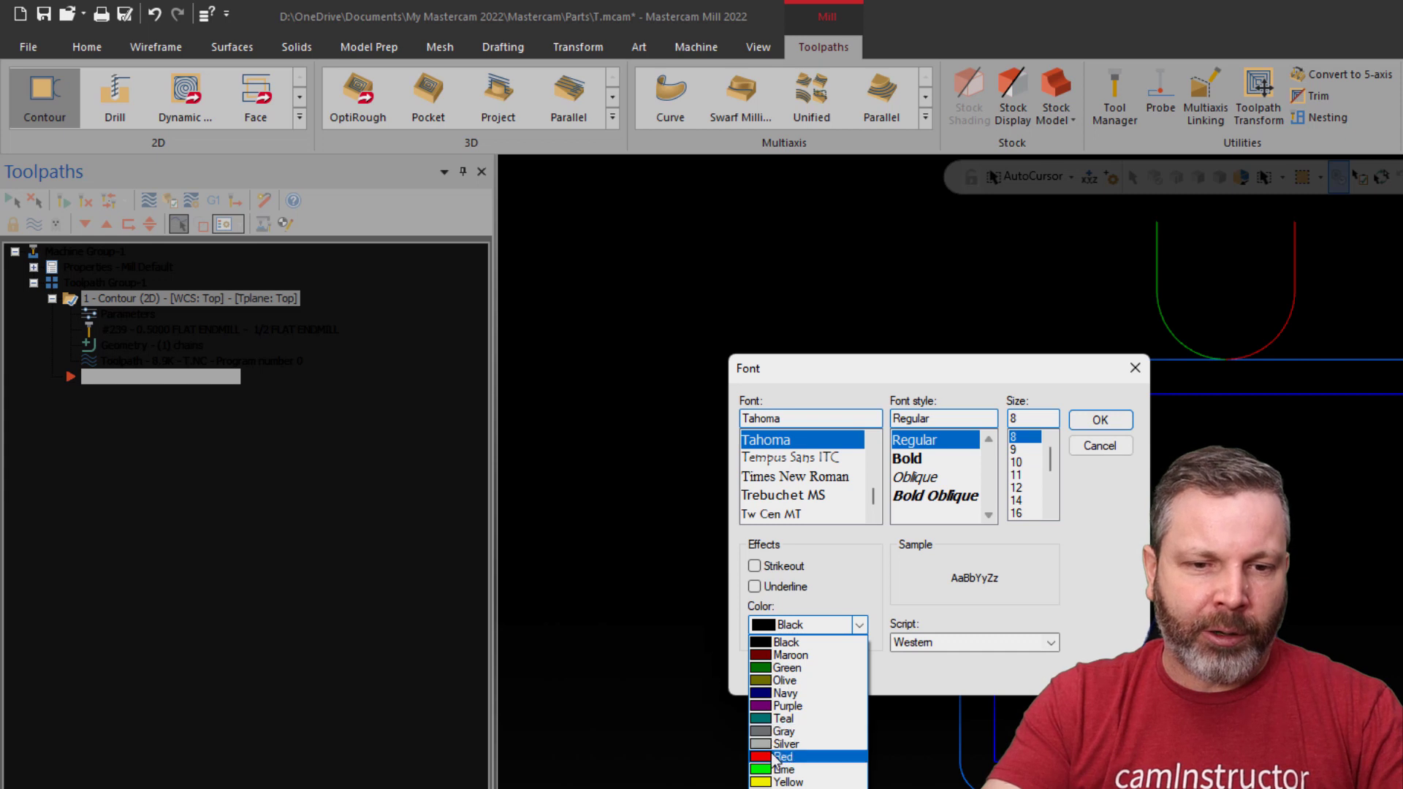
click(783, 718)
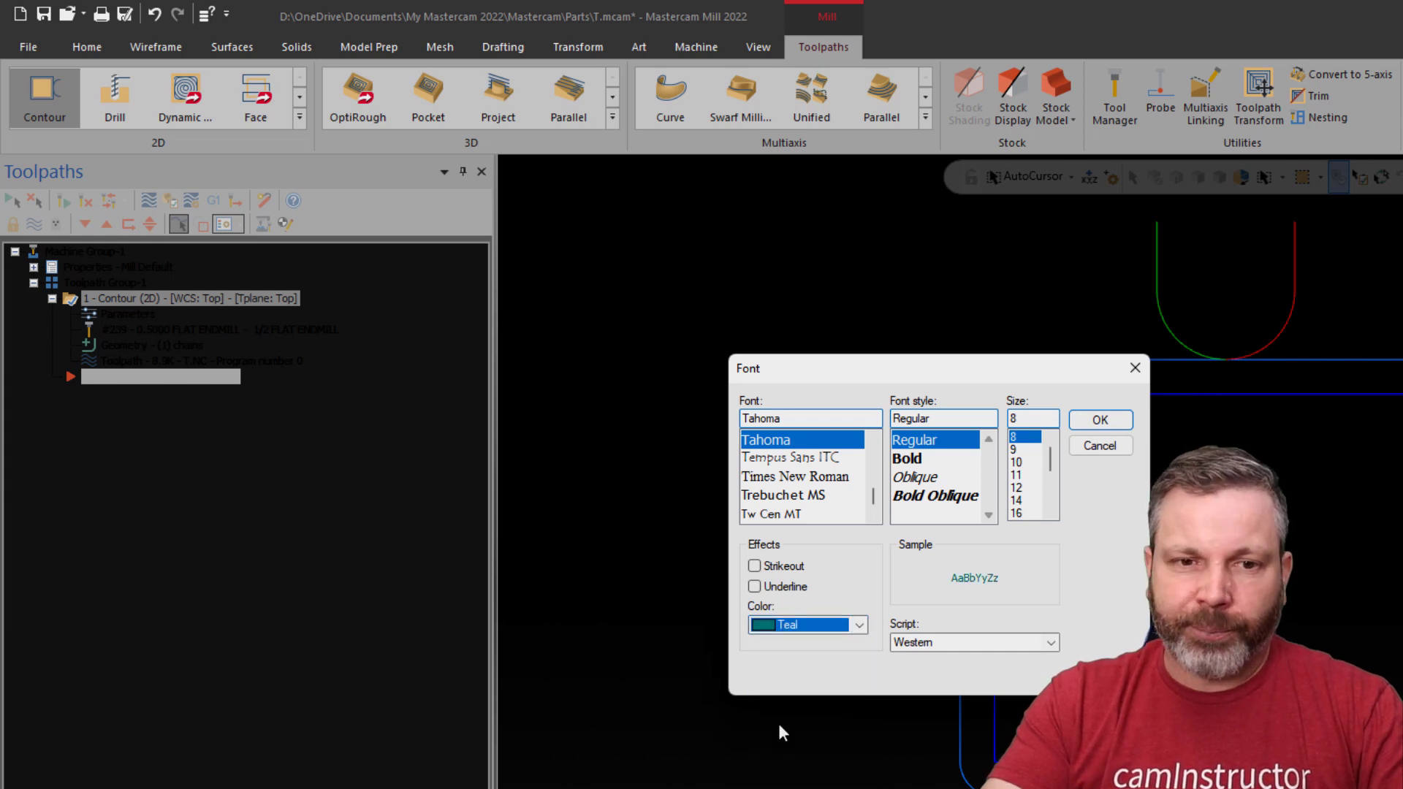
click(1099, 419)
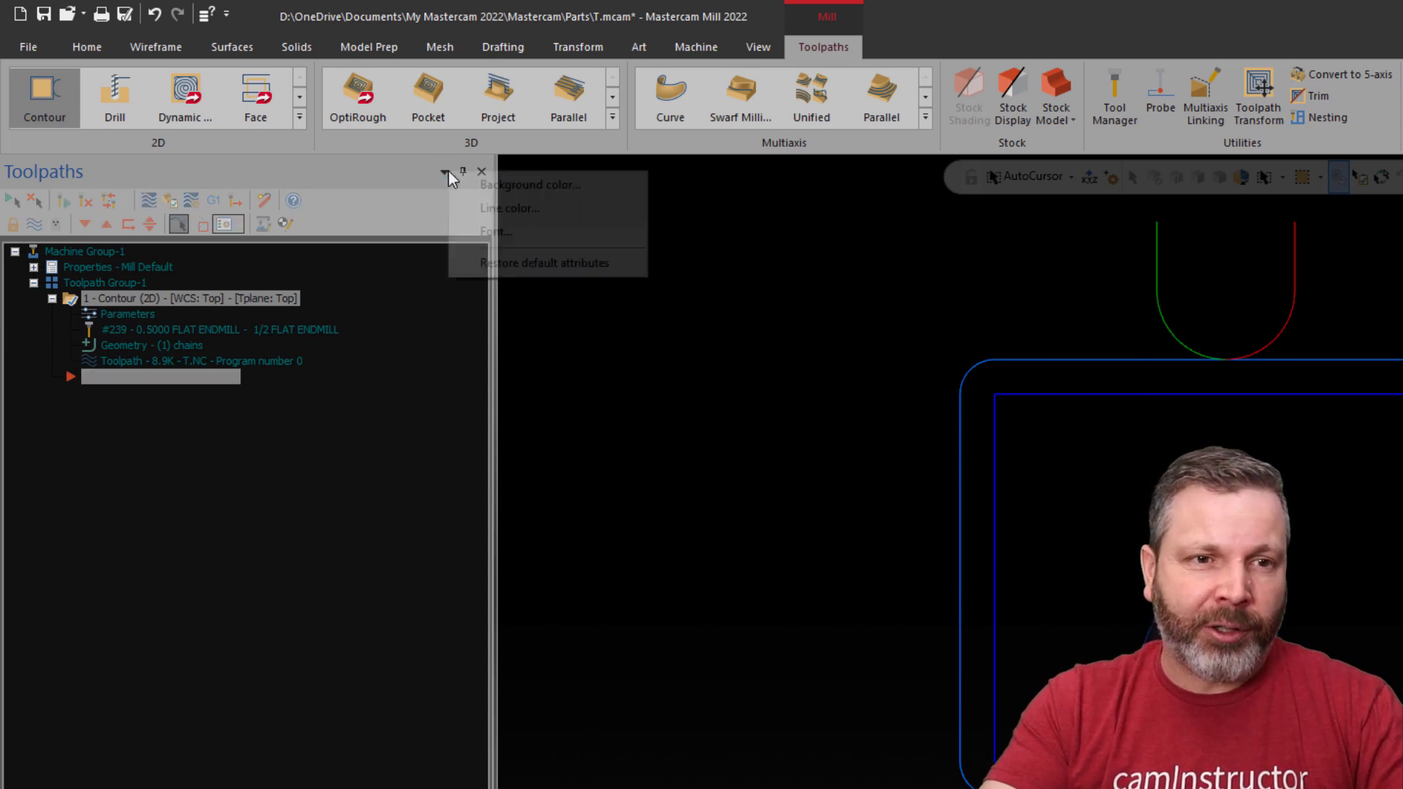
Set the Toolpaths manager tree line colour to yellow
click(530, 184)
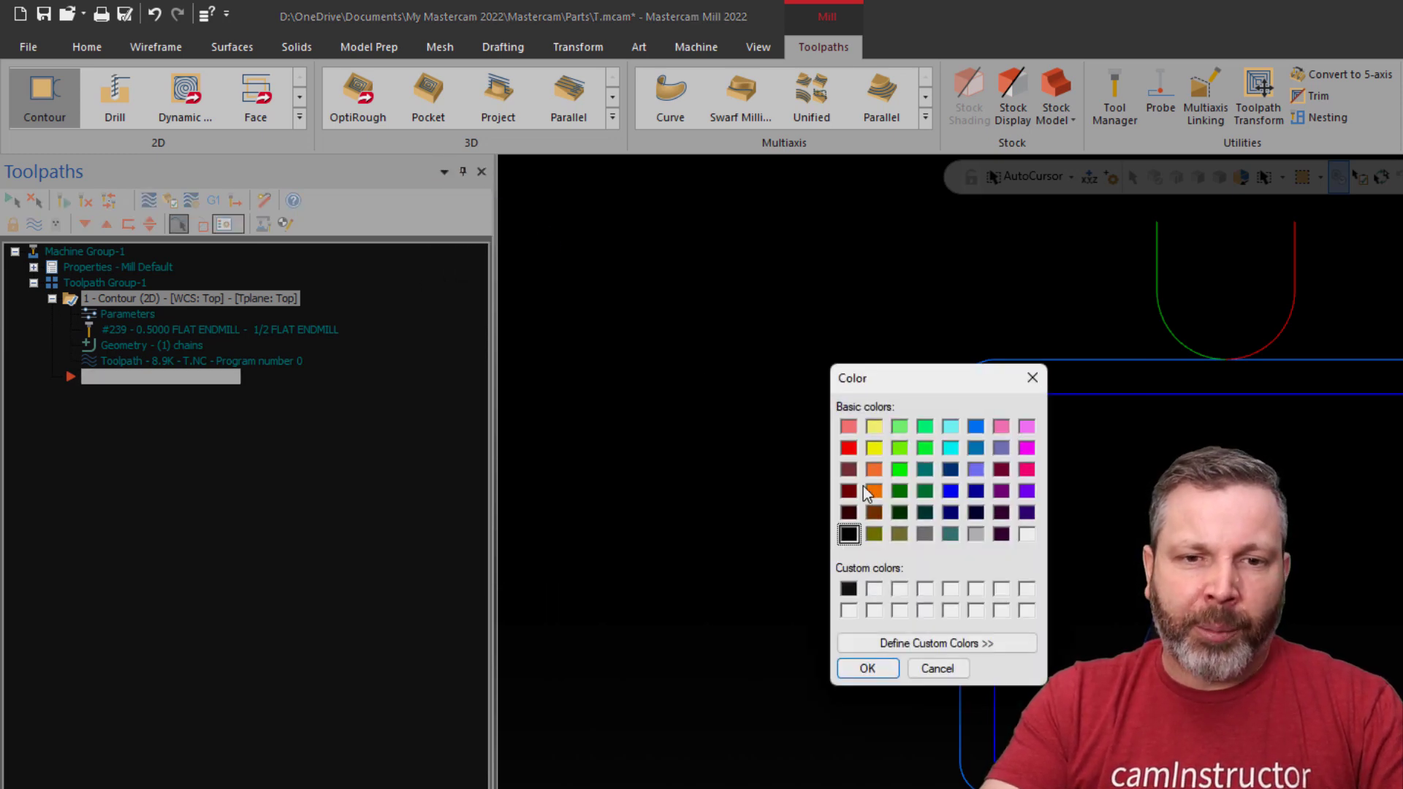
click(874, 427)
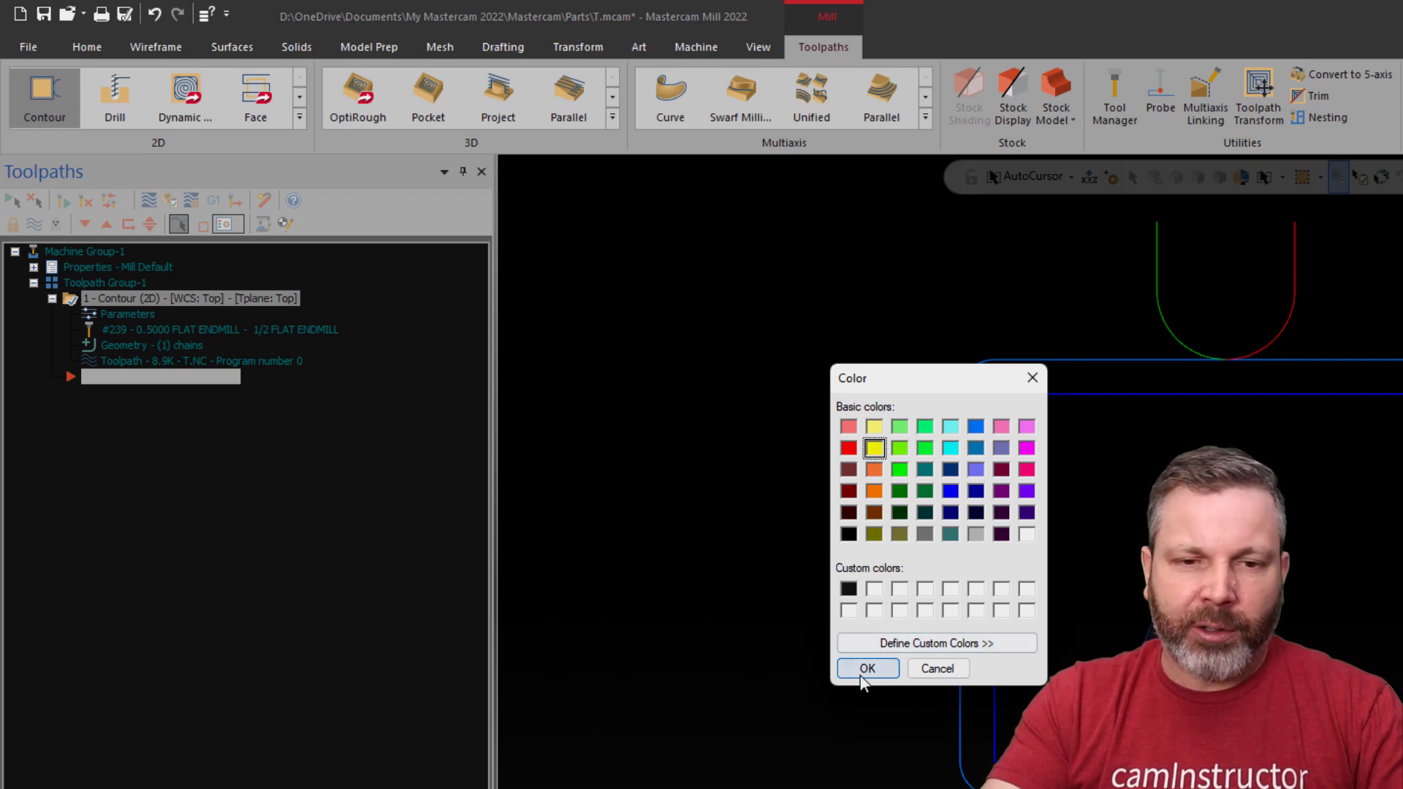
click(864, 668)
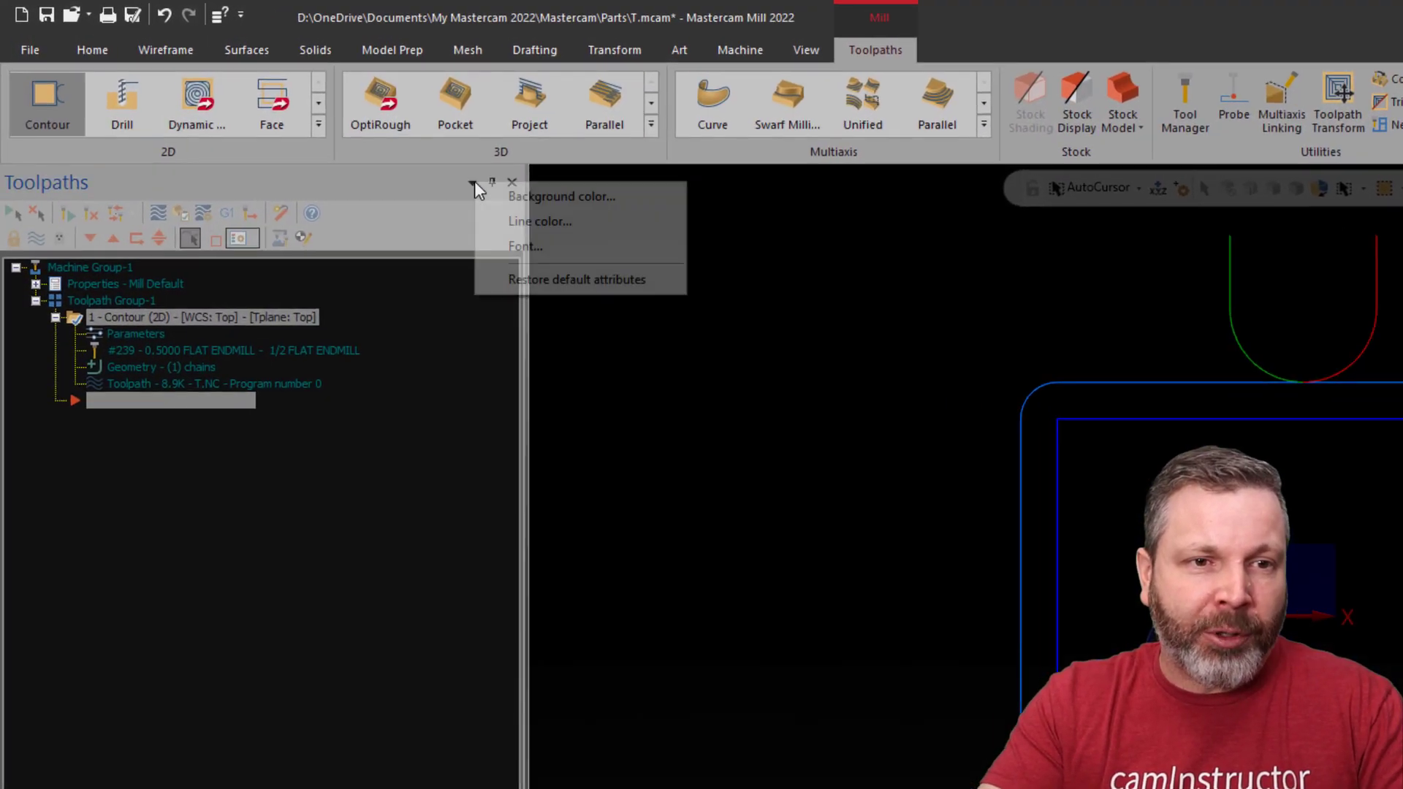
mouse_move(578, 279)
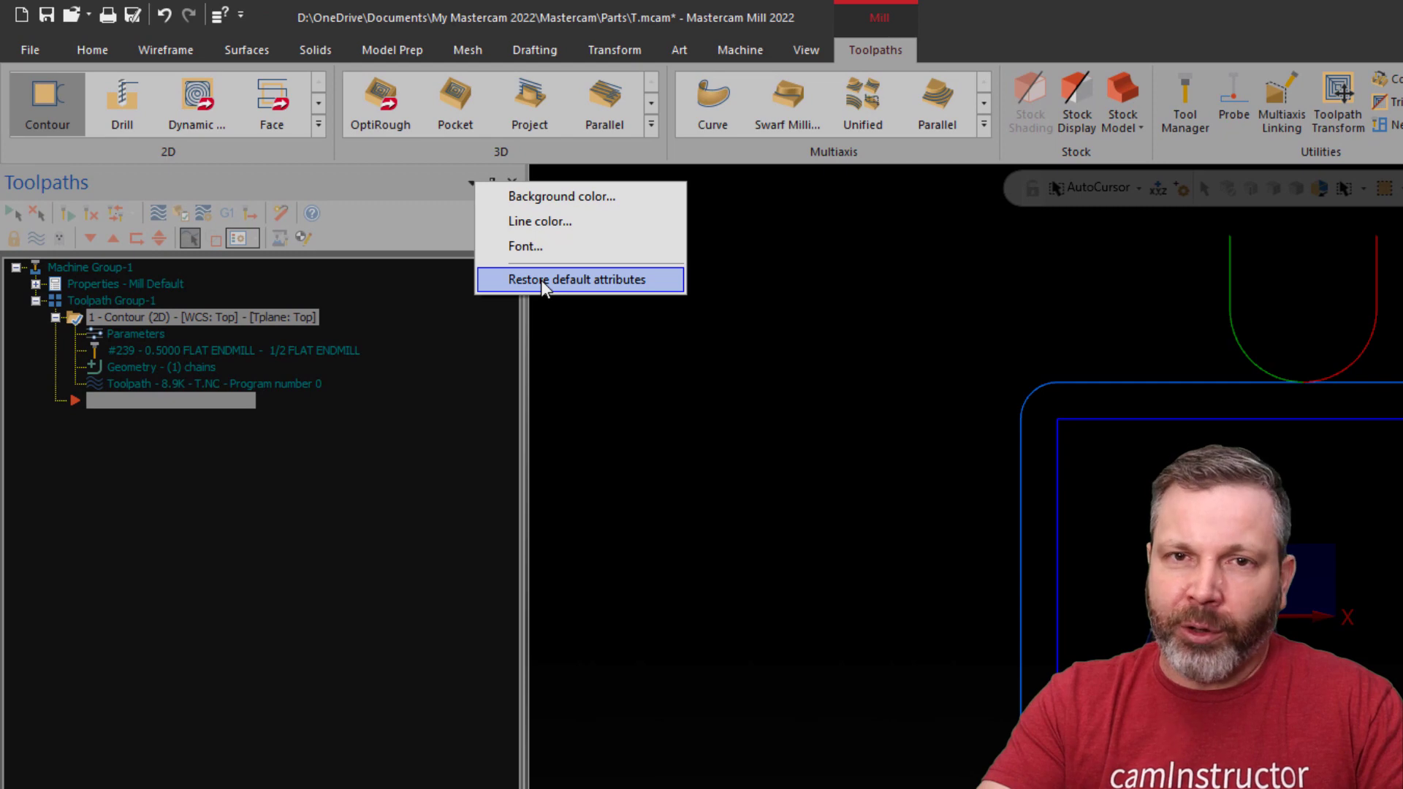
Restore the Toolpaths manager's default attributes and set the interface theme back to White
click(29, 50)
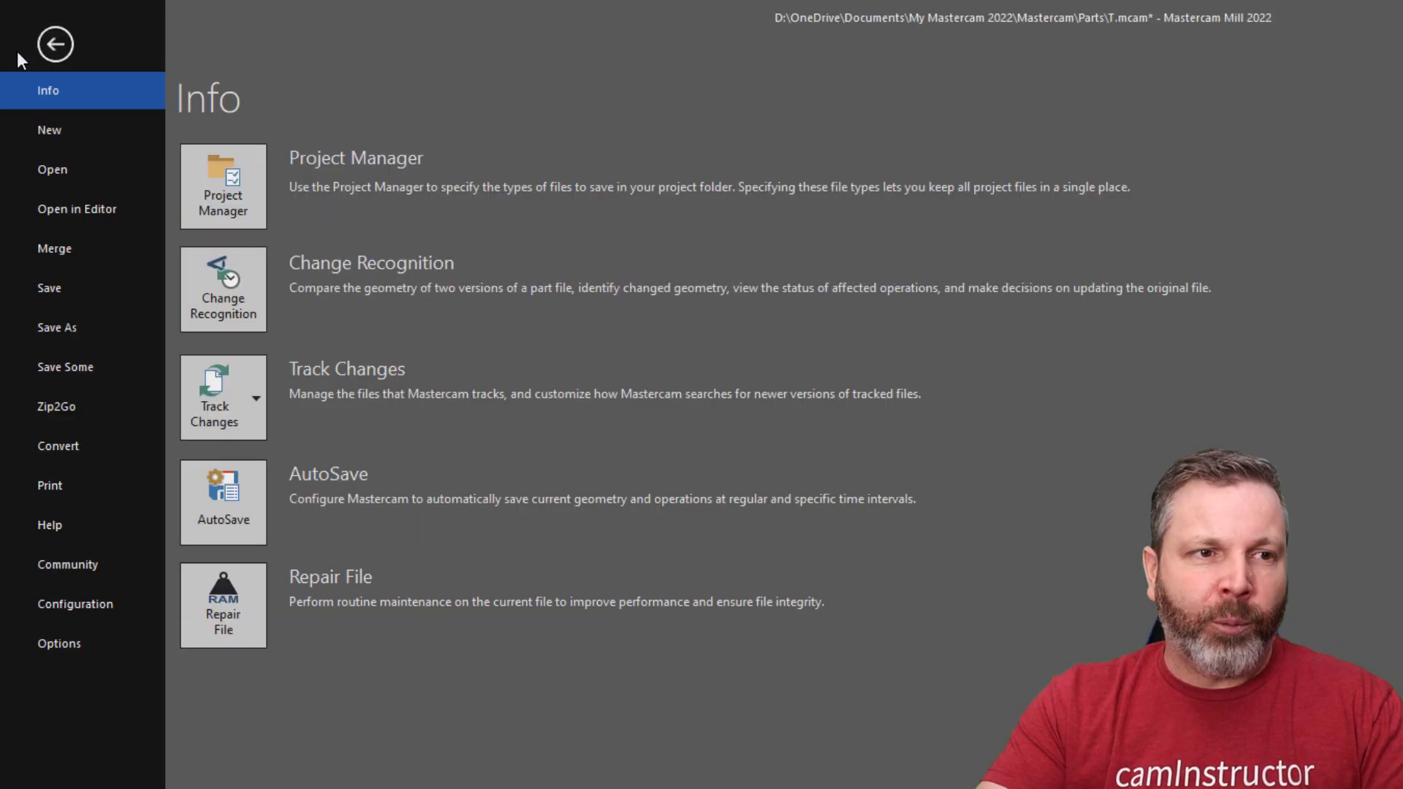
click(55, 44)
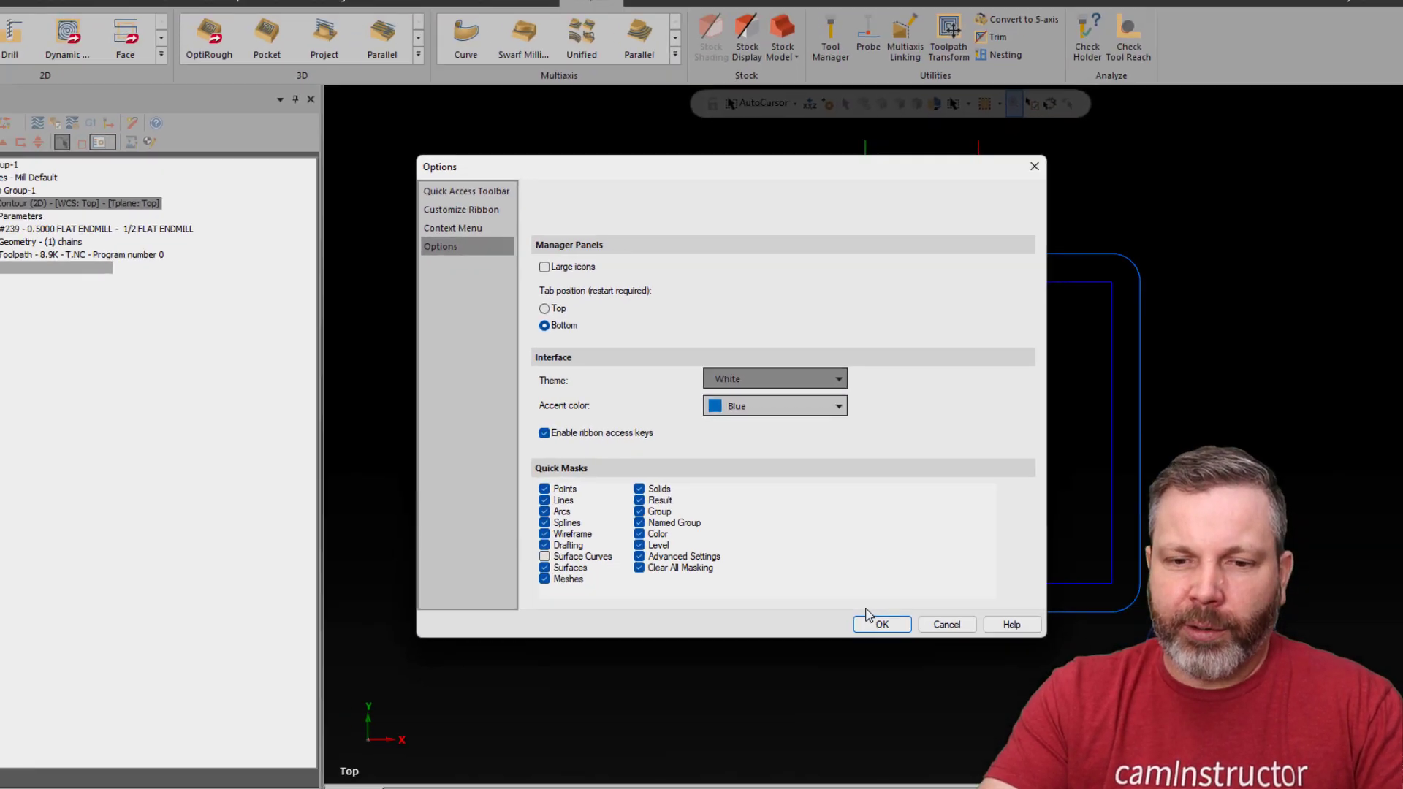
click(879, 624)
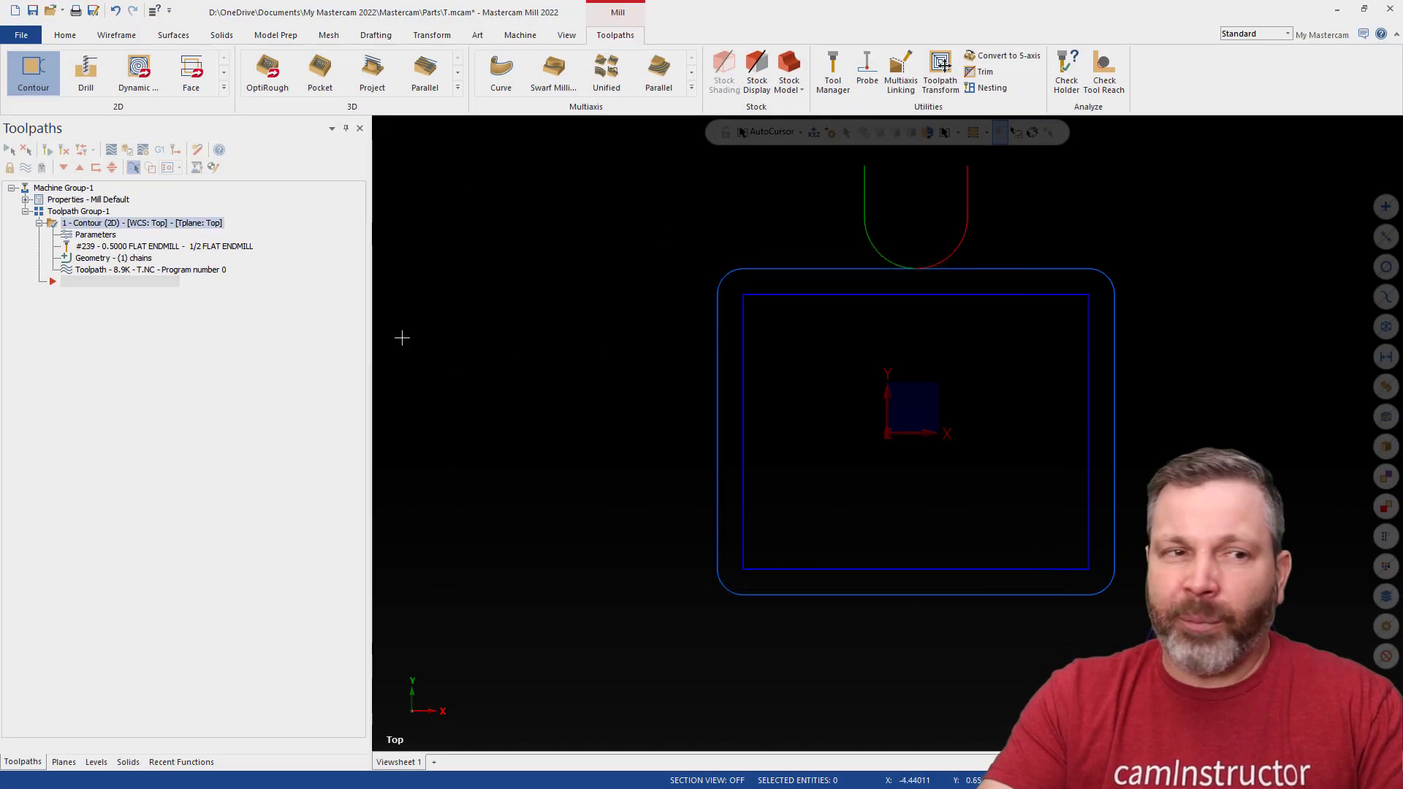
Load the default .config file to restore the light grey graphics background
click(21, 33)
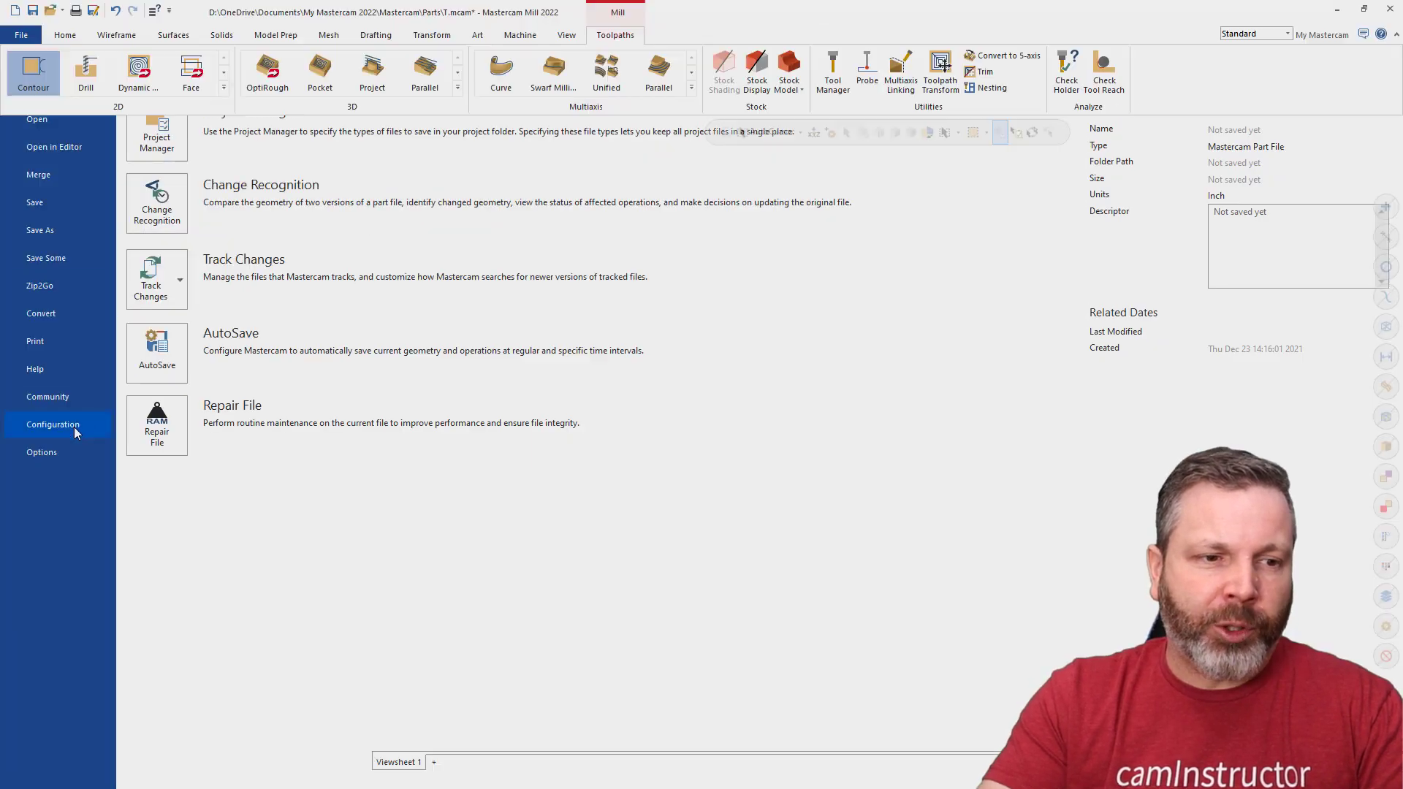
click(53, 424)
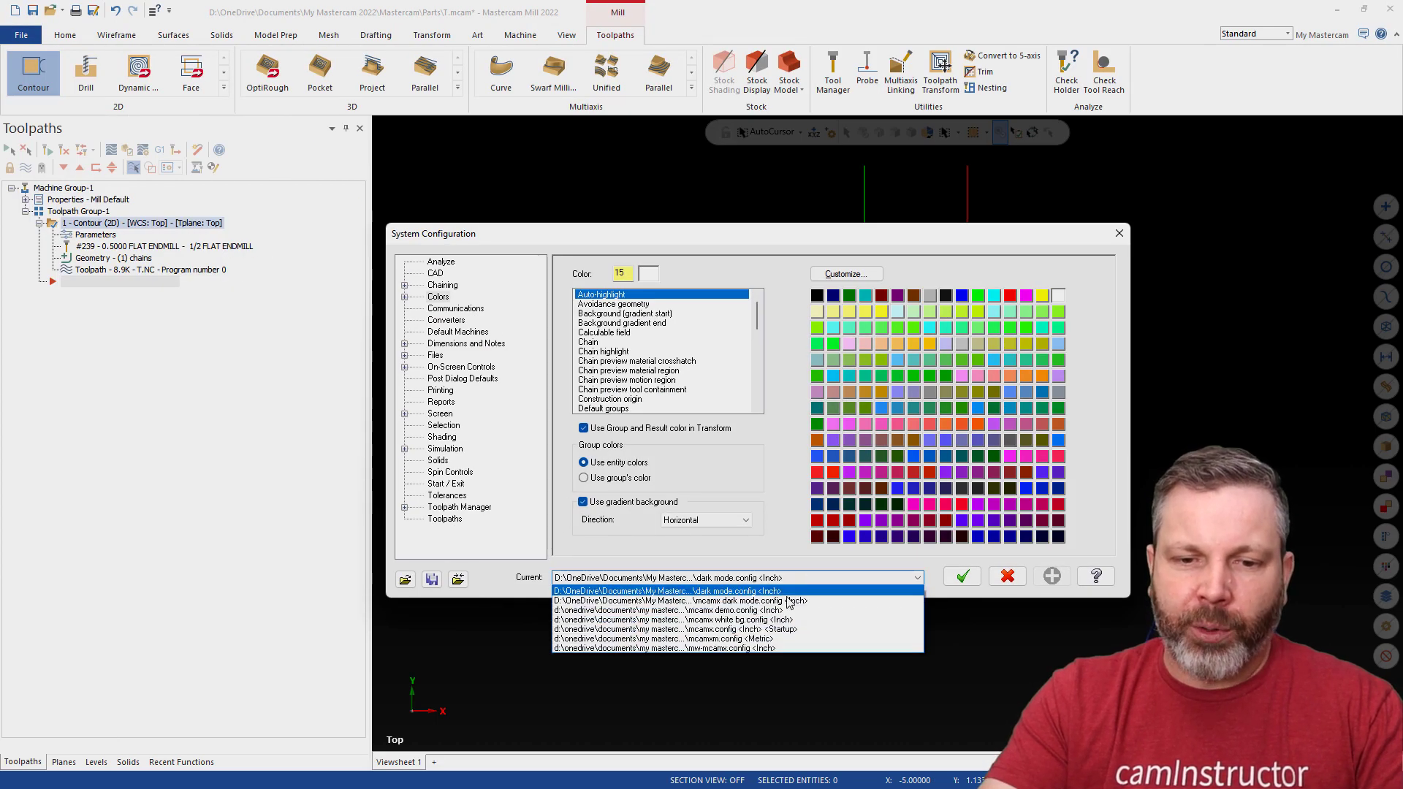
click(962, 576)
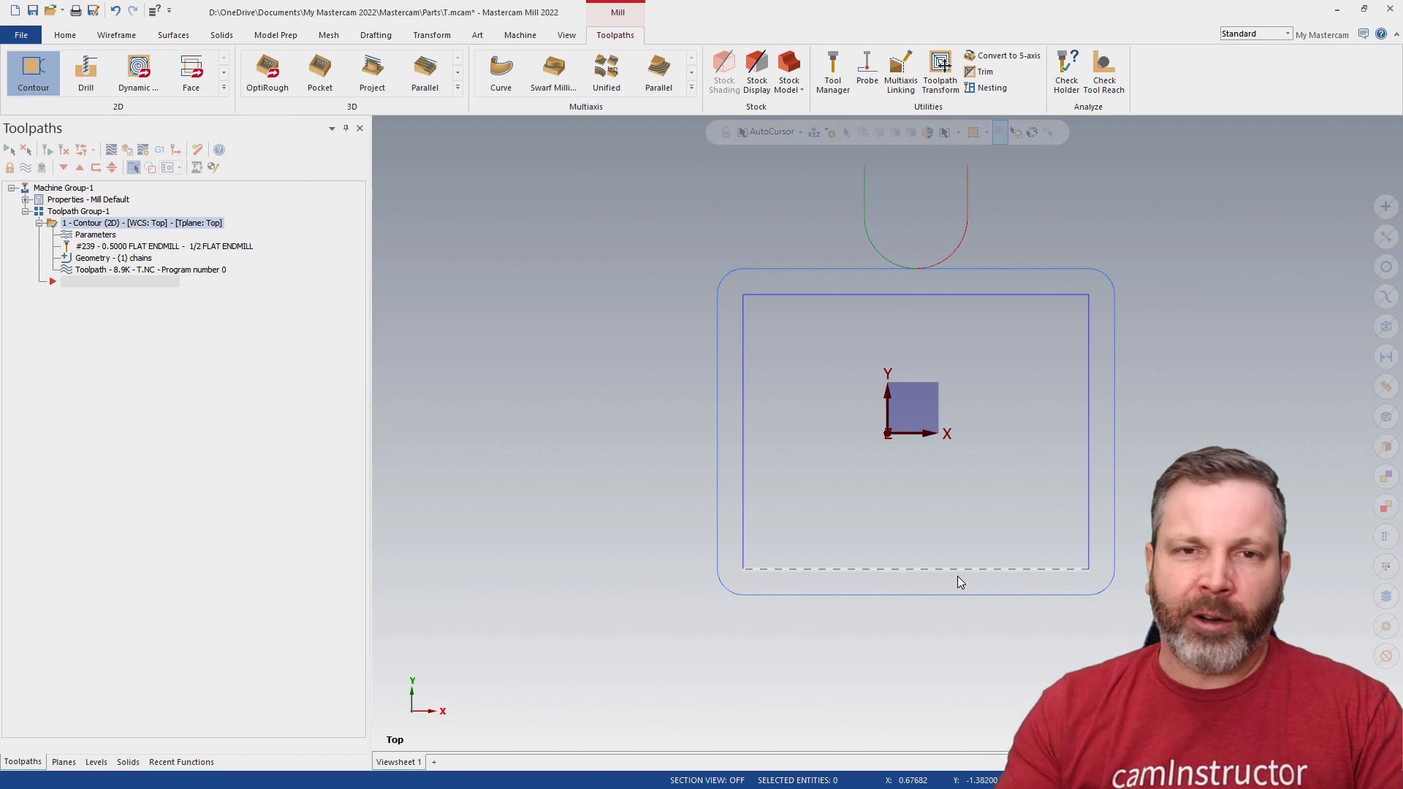